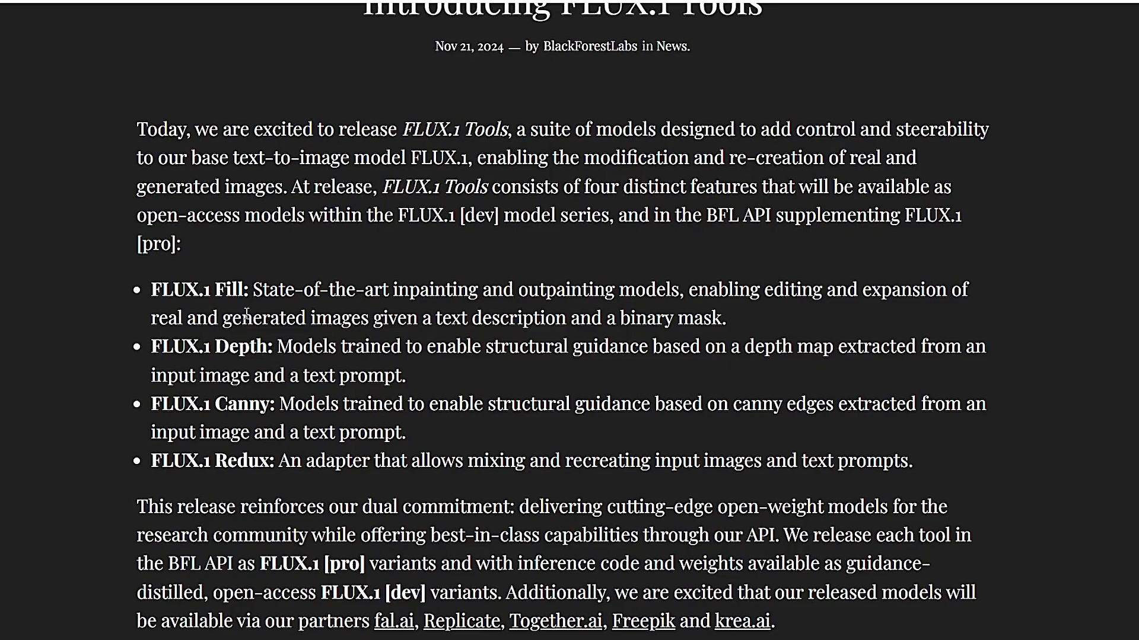
pyautogui.moveTo(312, 294)
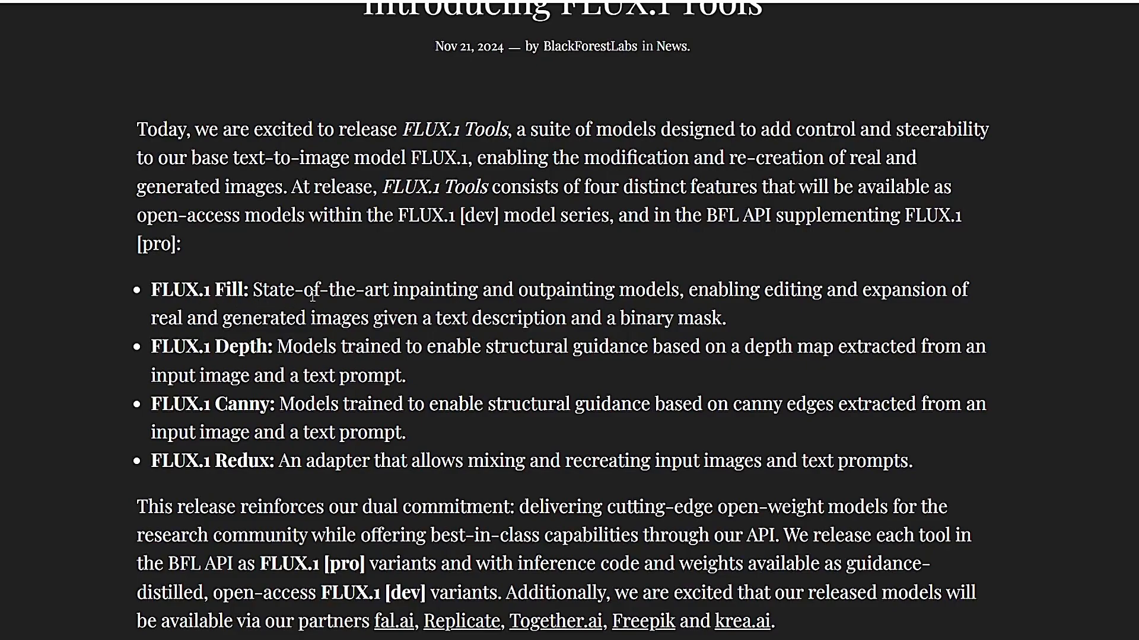
pyautogui.moveTo(594, 310)
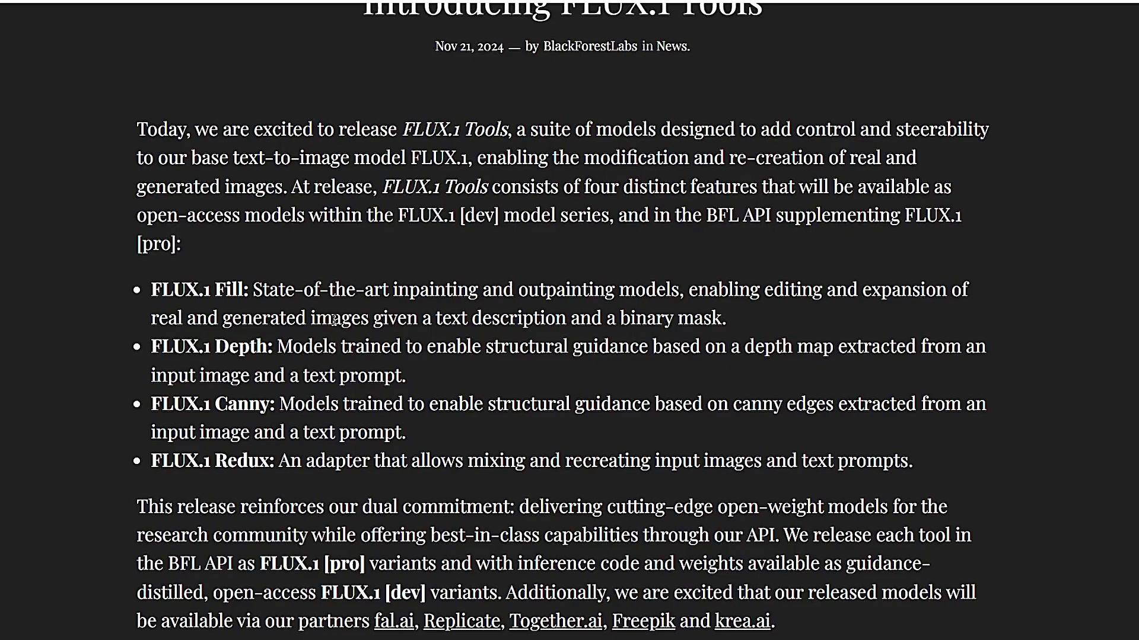
pyautogui.moveTo(328, 403)
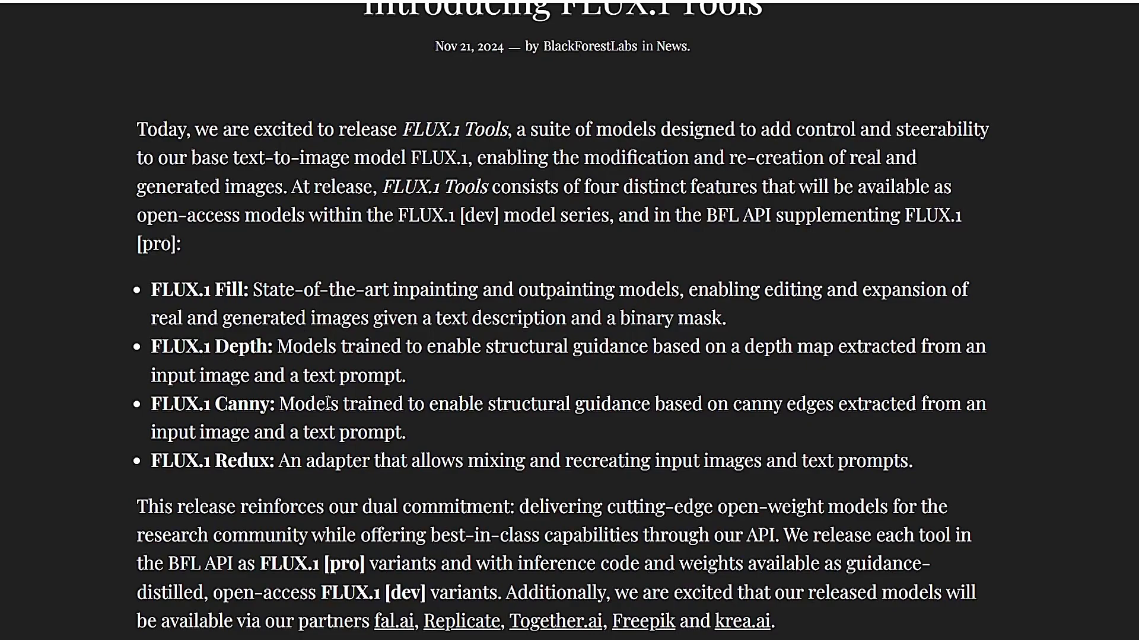
pyautogui.moveTo(357, 378)
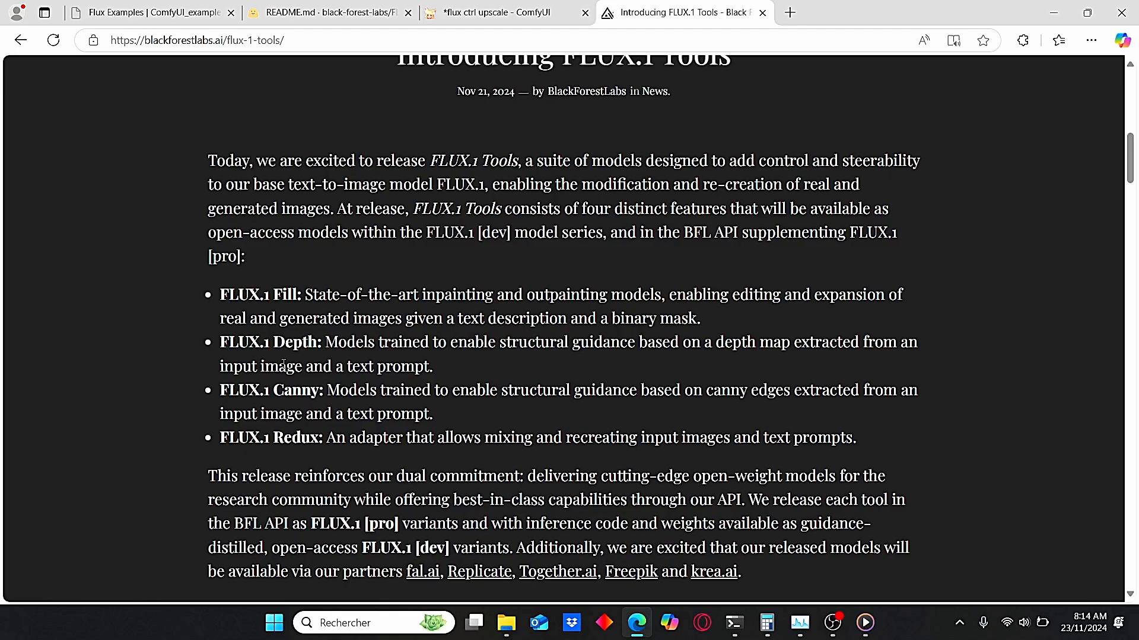
pyautogui.moveTo(238, 289)
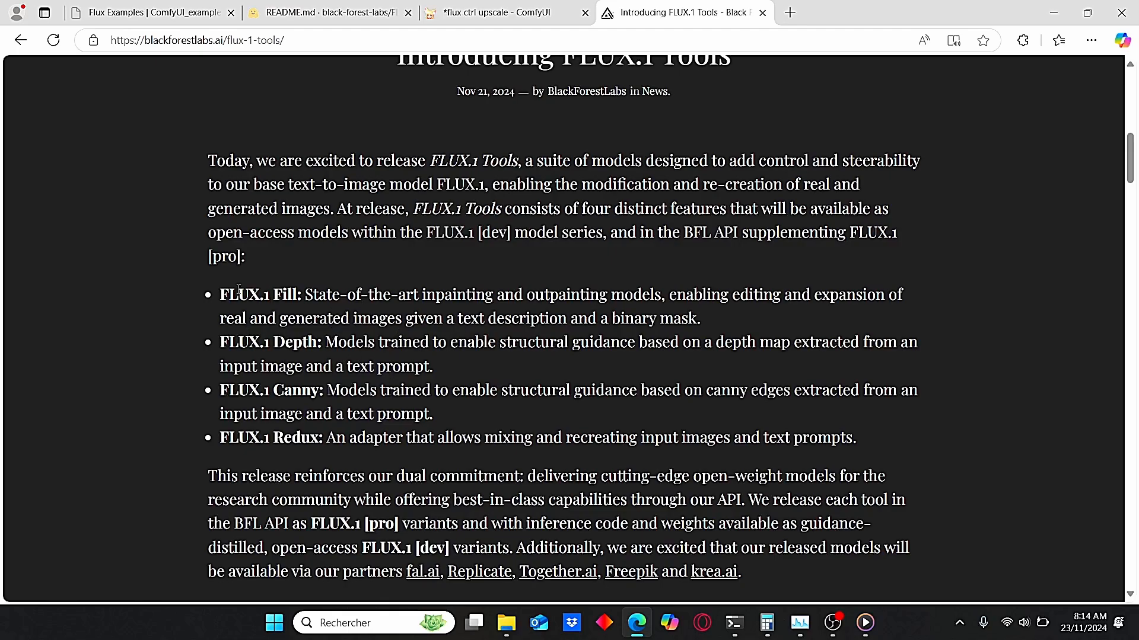
# - Scroll the Flux Examples page down to the depth LoRA shark example, then return to the workflow
pyautogui.click(145, 12)
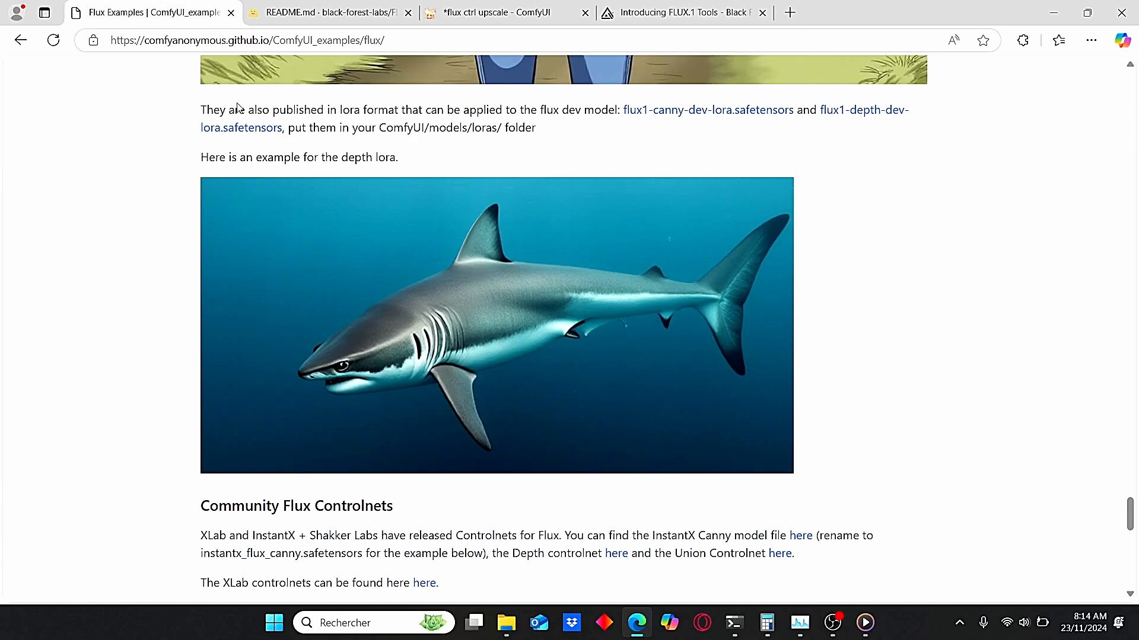
pyautogui.scroll(-3)
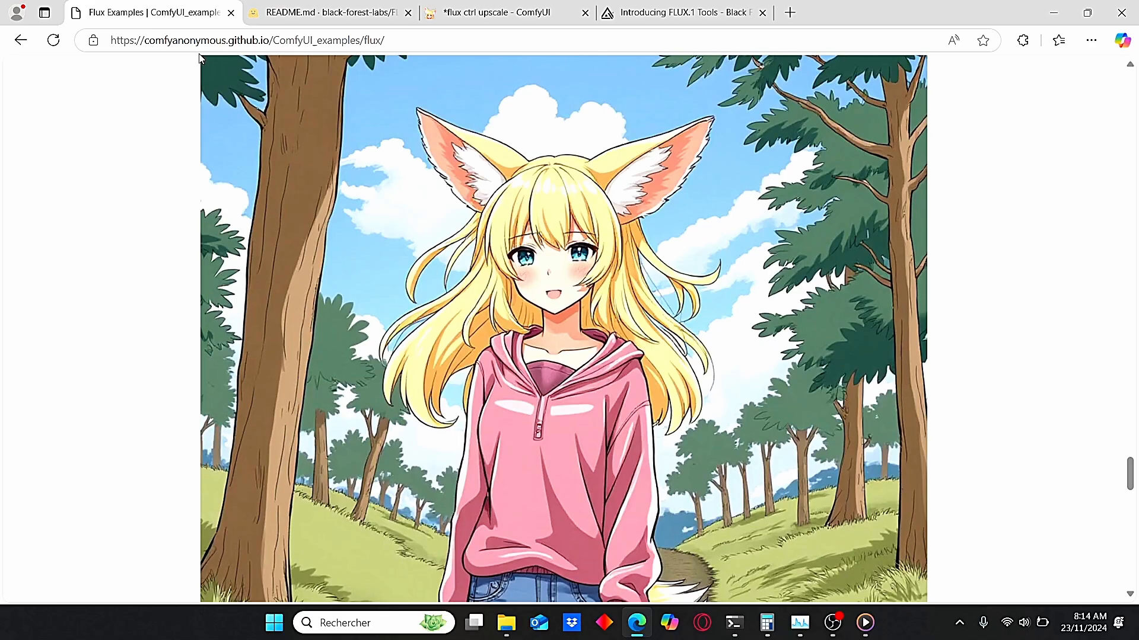
pyautogui.scroll(-3)
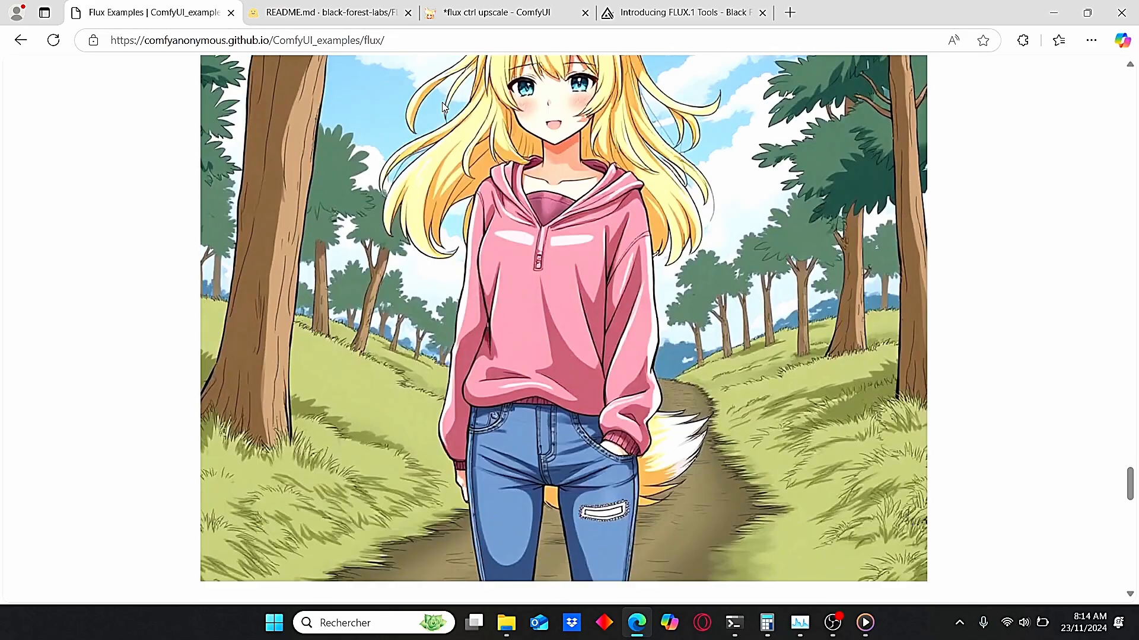
pyautogui.scroll(-3)
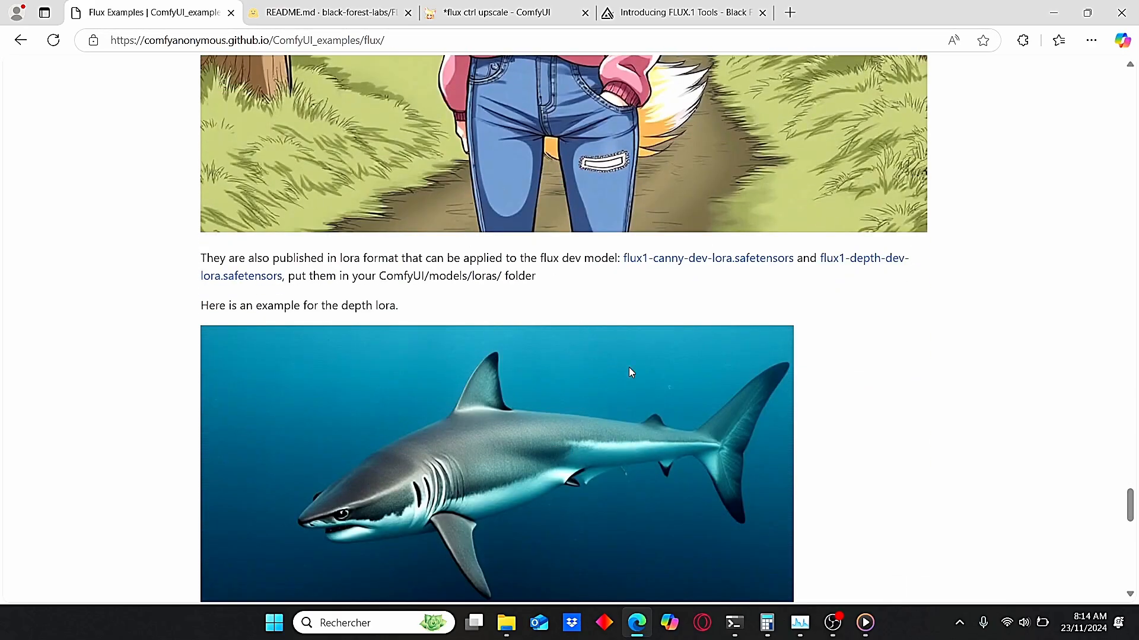
pyautogui.scroll(-3)
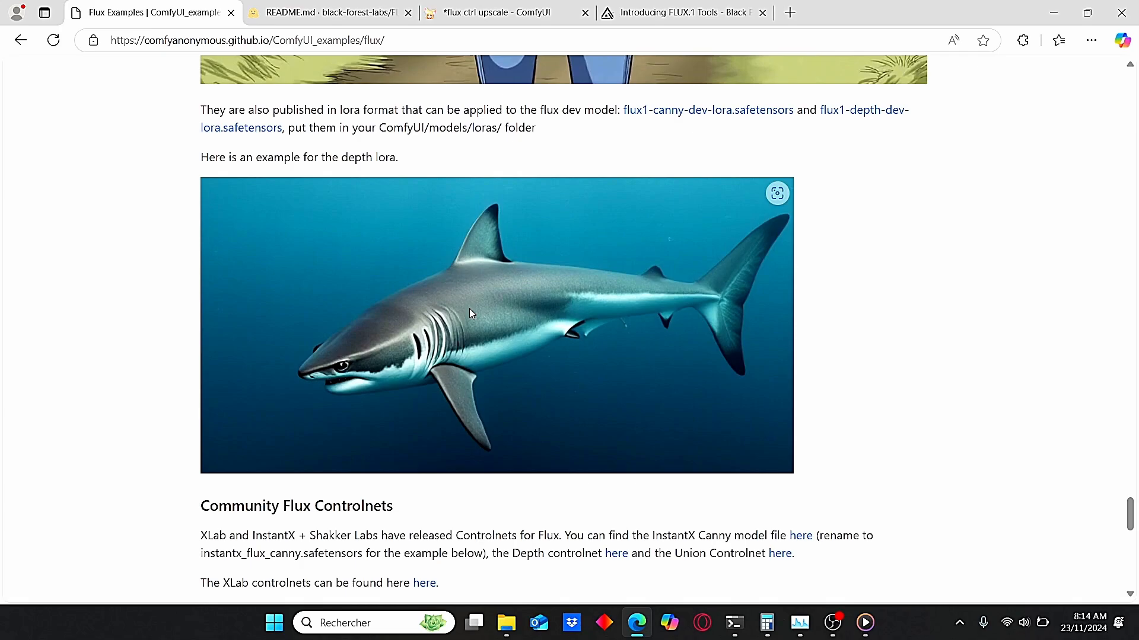
pyautogui.moveTo(500, 191)
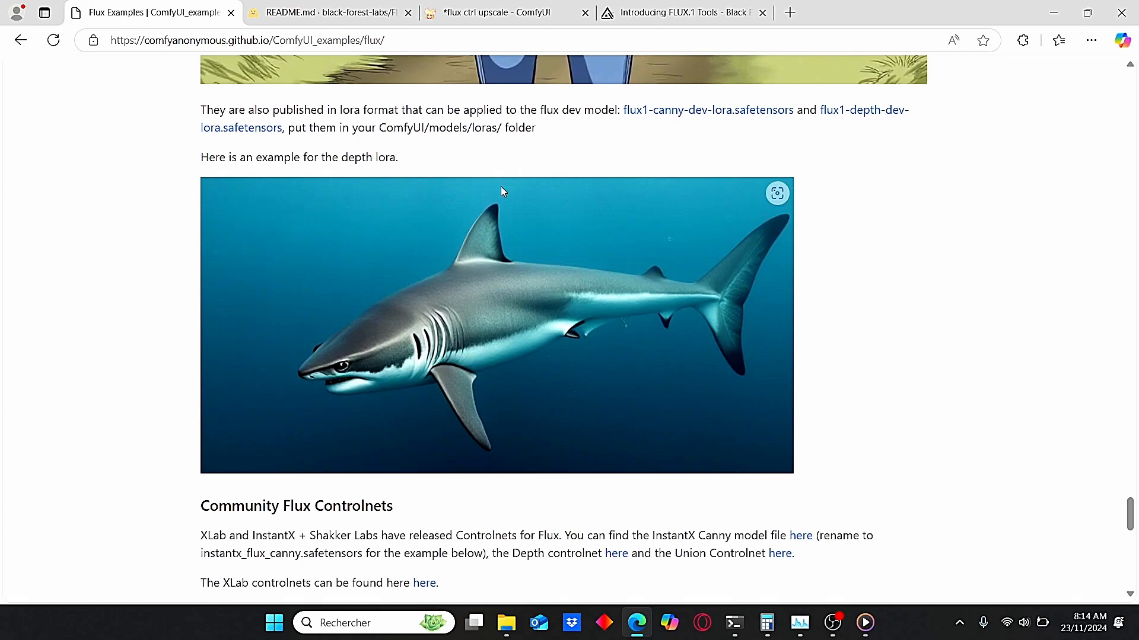
pyautogui.click(486, 11)
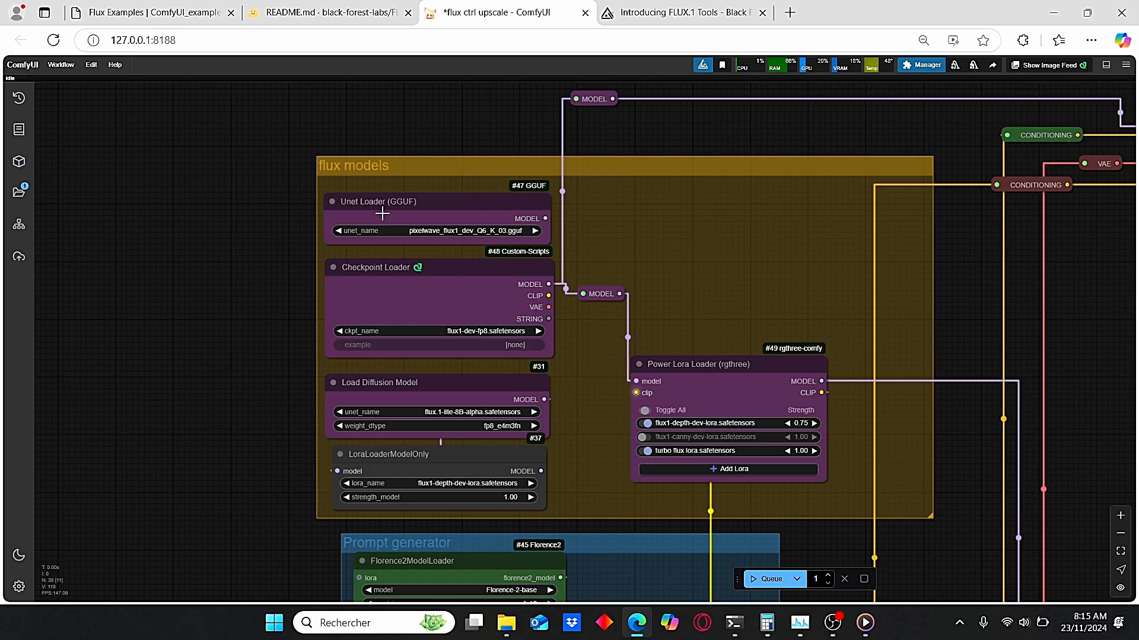
pyautogui.moveTo(485, 383)
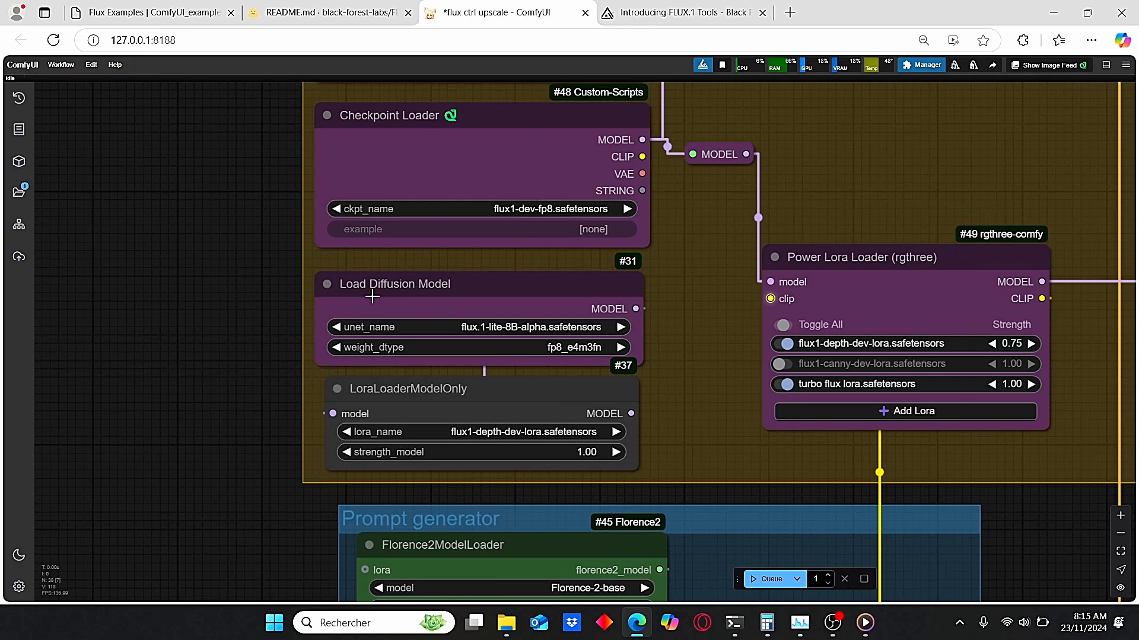
pyautogui.moveTo(509, 298)
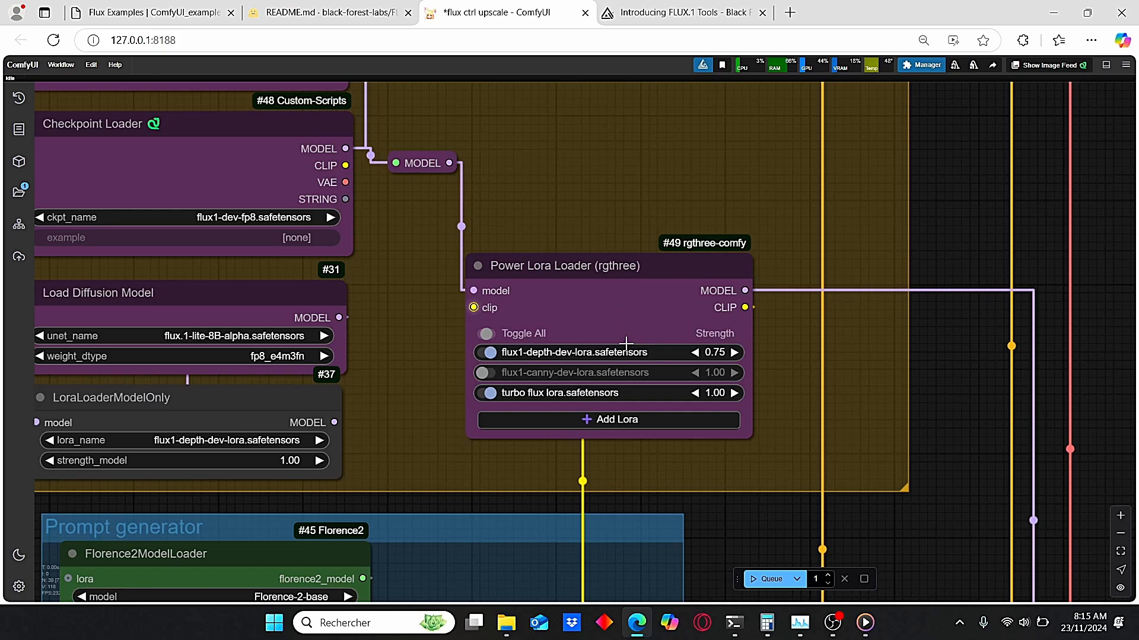
pyautogui.moveTo(595, 390)
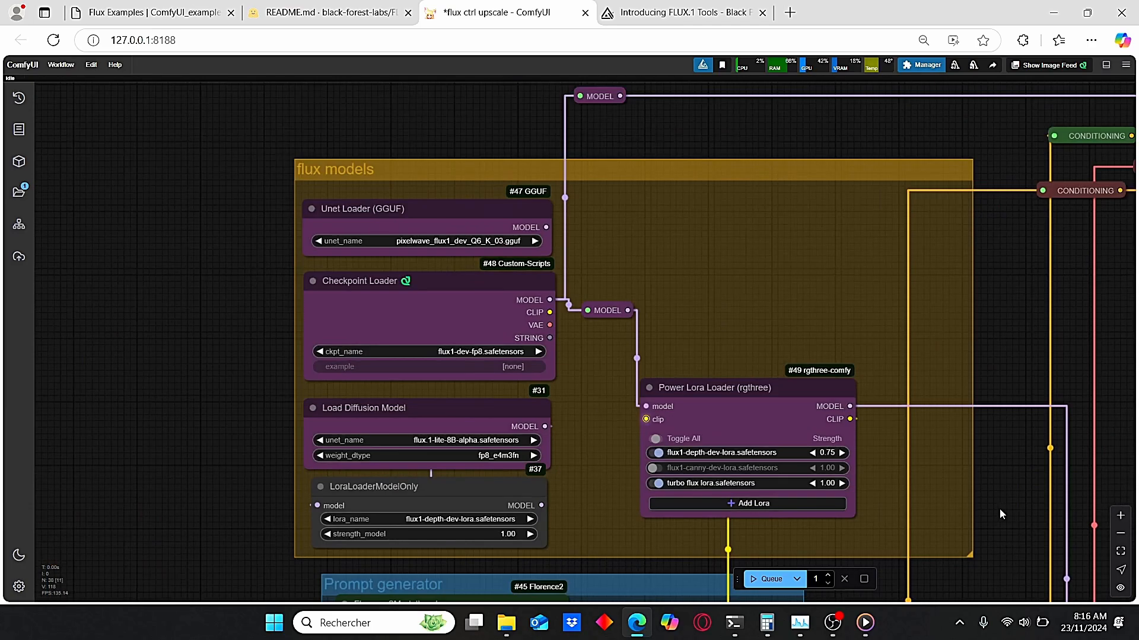
pyautogui.moveTo(1001, 514); pyautogui.dragTo(818, 397)
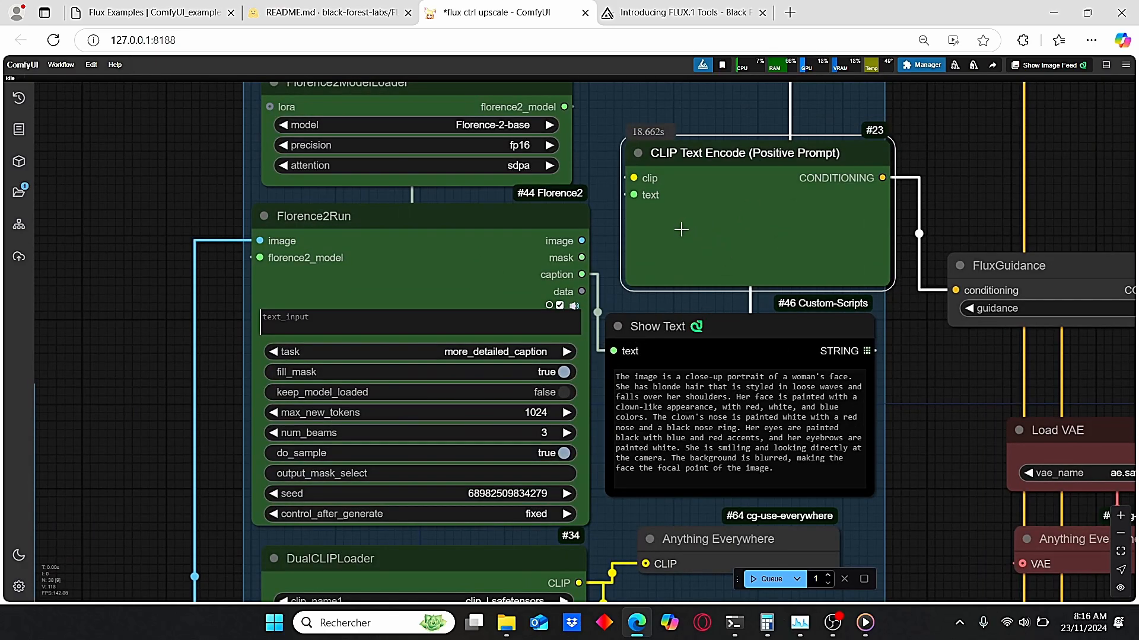
pyautogui.moveTo(714, 166)
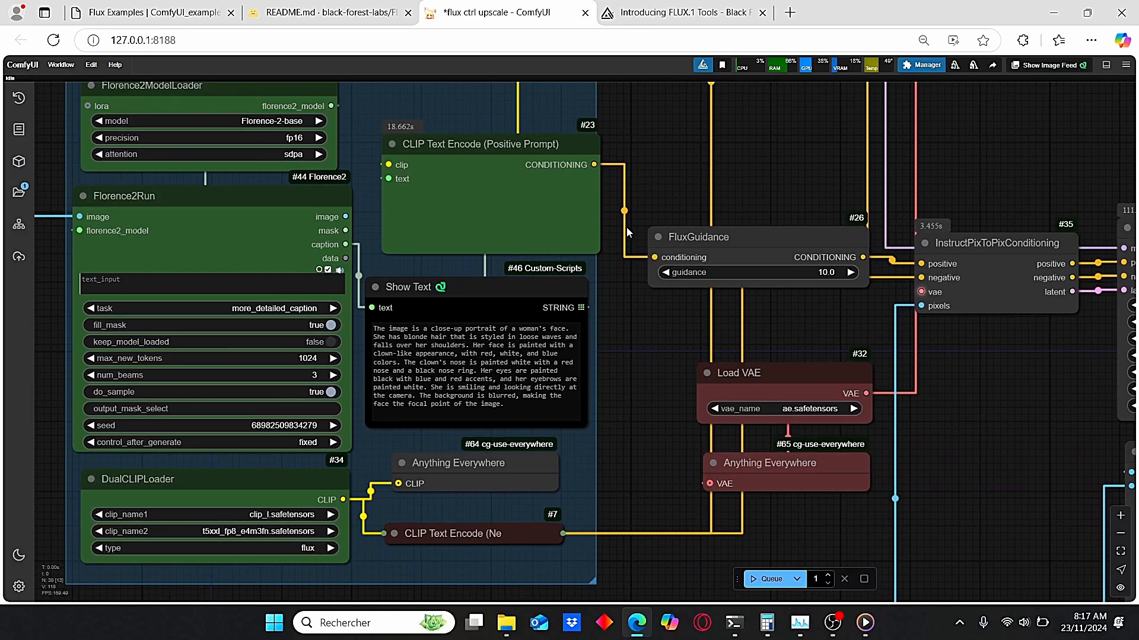
pyautogui.moveTo(775, 290)
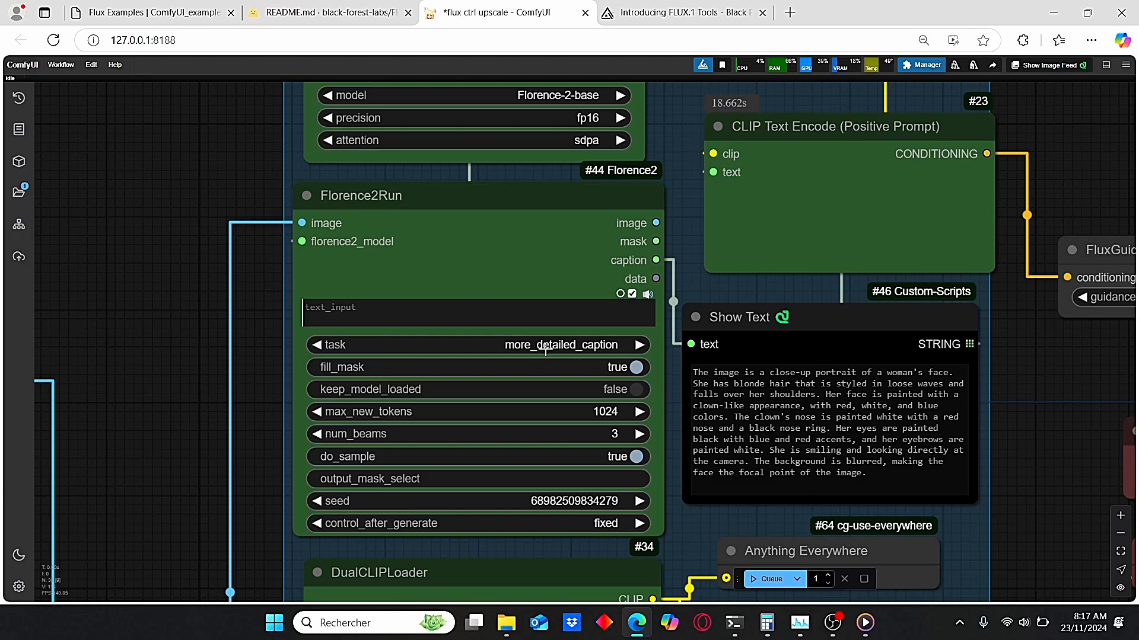
pyautogui.moveTo(475, 517)
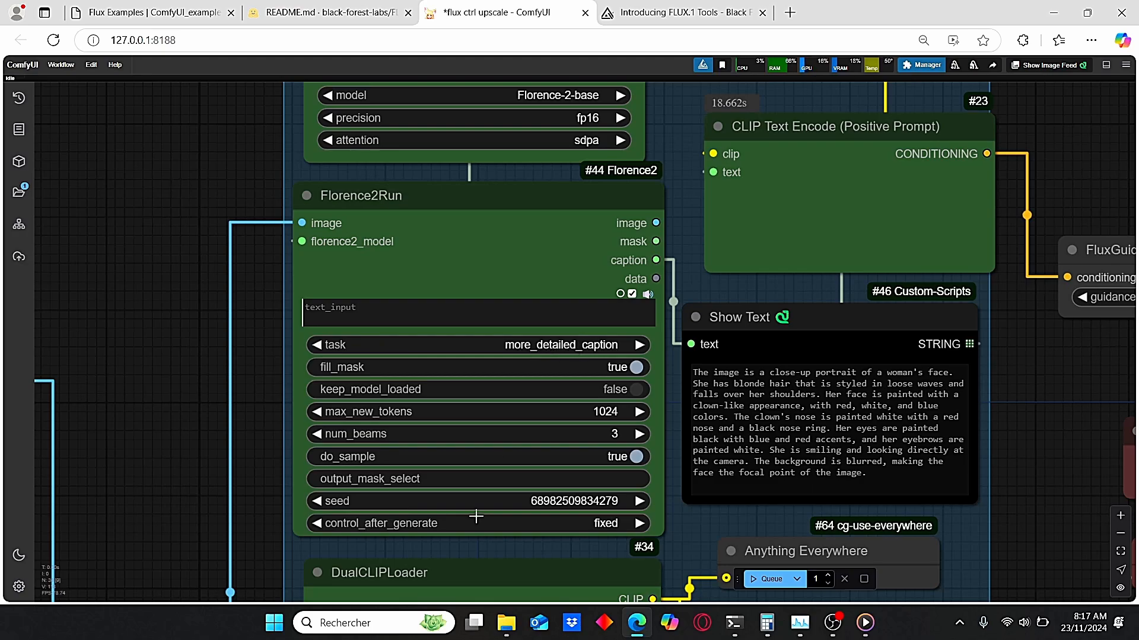
pyautogui.moveTo(580, 526)
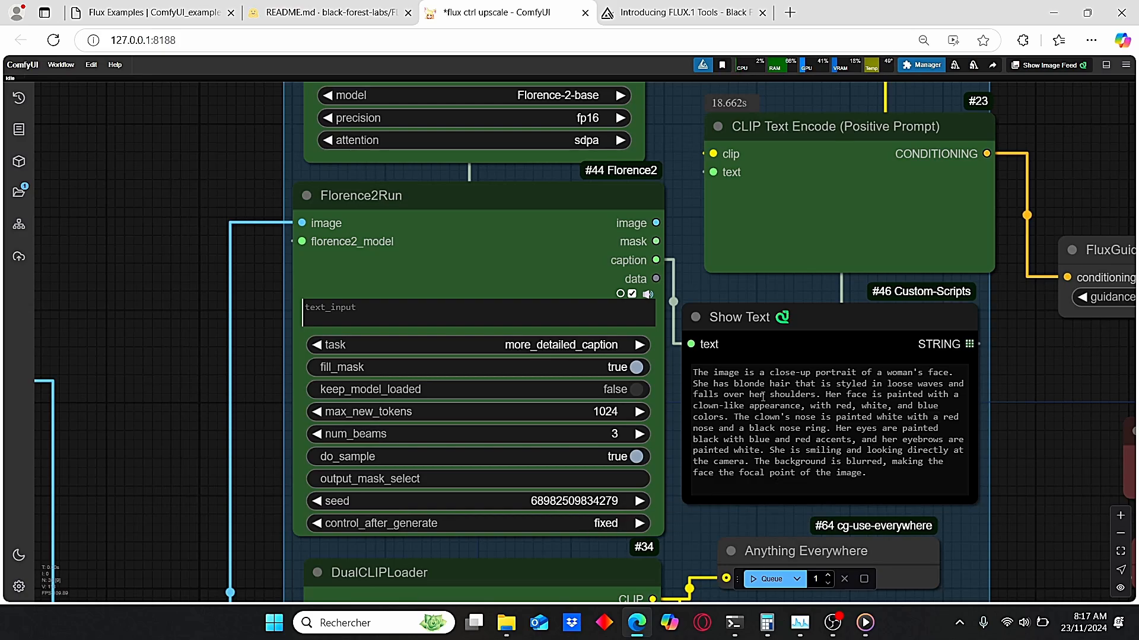
pyautogui.moveTo(846, 382)
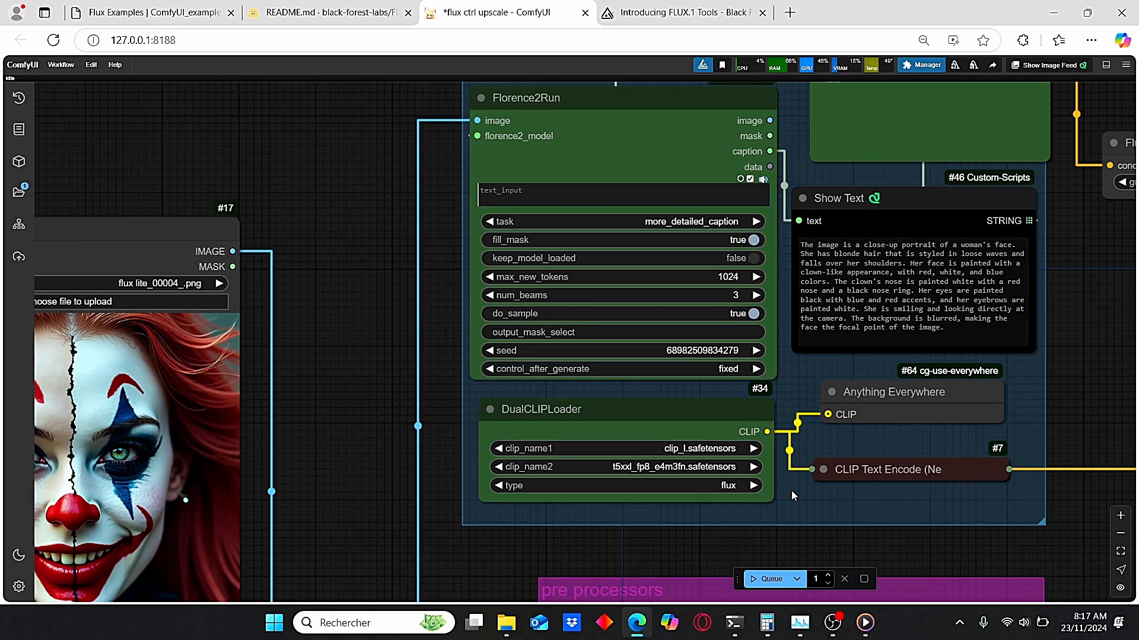
pyautogui.moveTo(1034, 544)
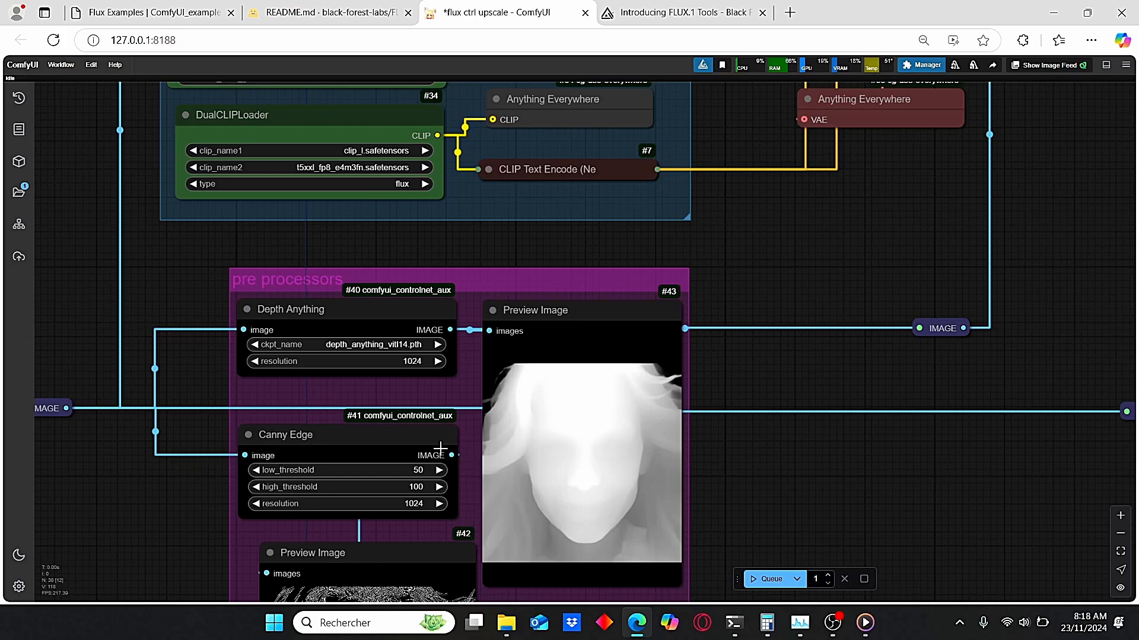
pyautogui.moveTo(452, 455); pyautogui.dragTo(897, 381)
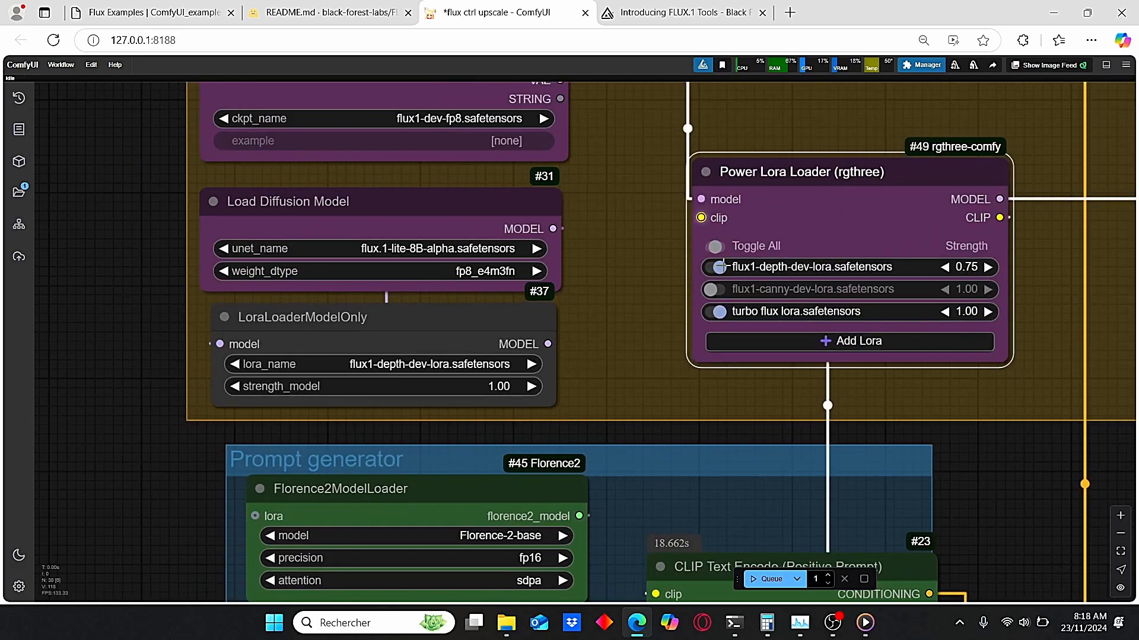
pyautogui.click(714, 289)
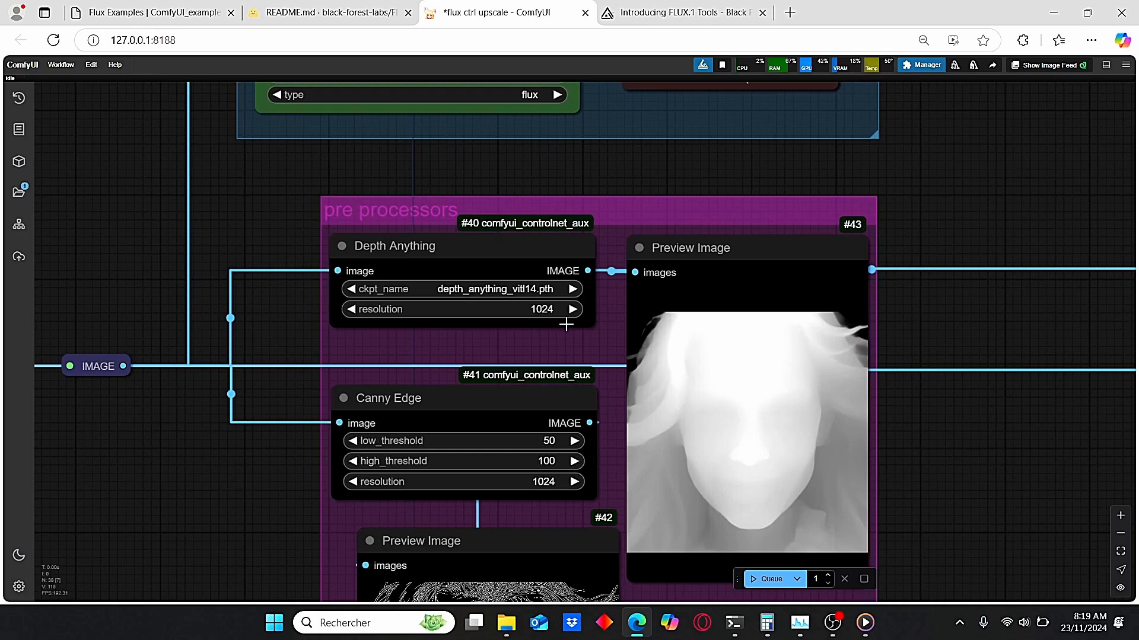
pyautogui.moveTo(477, 568)
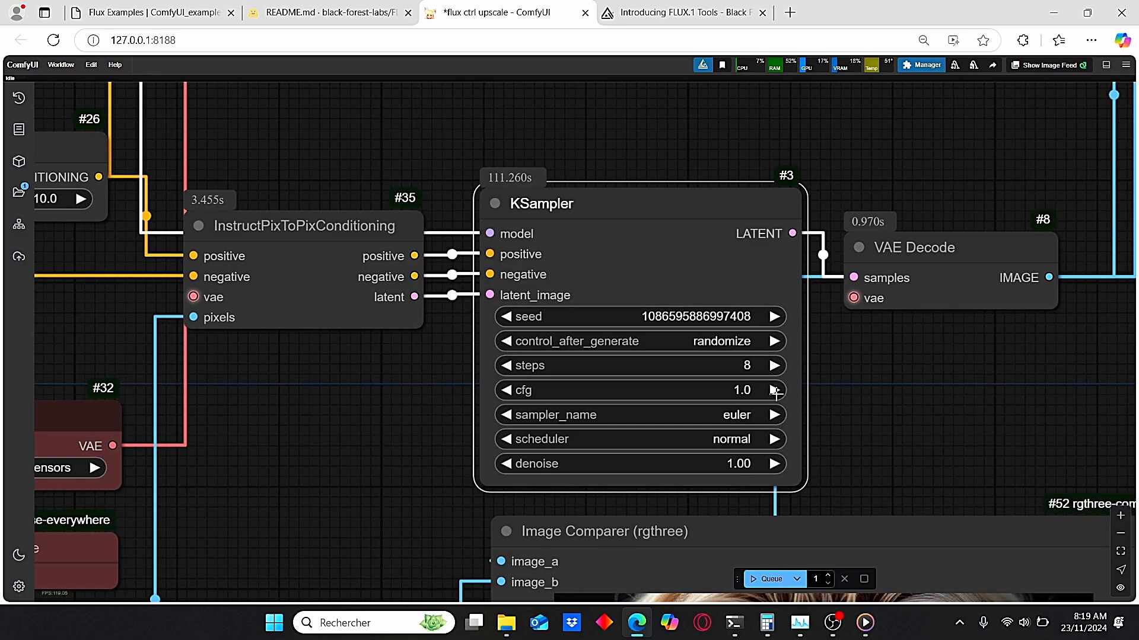
pyautogui.moveTo(634, 418)
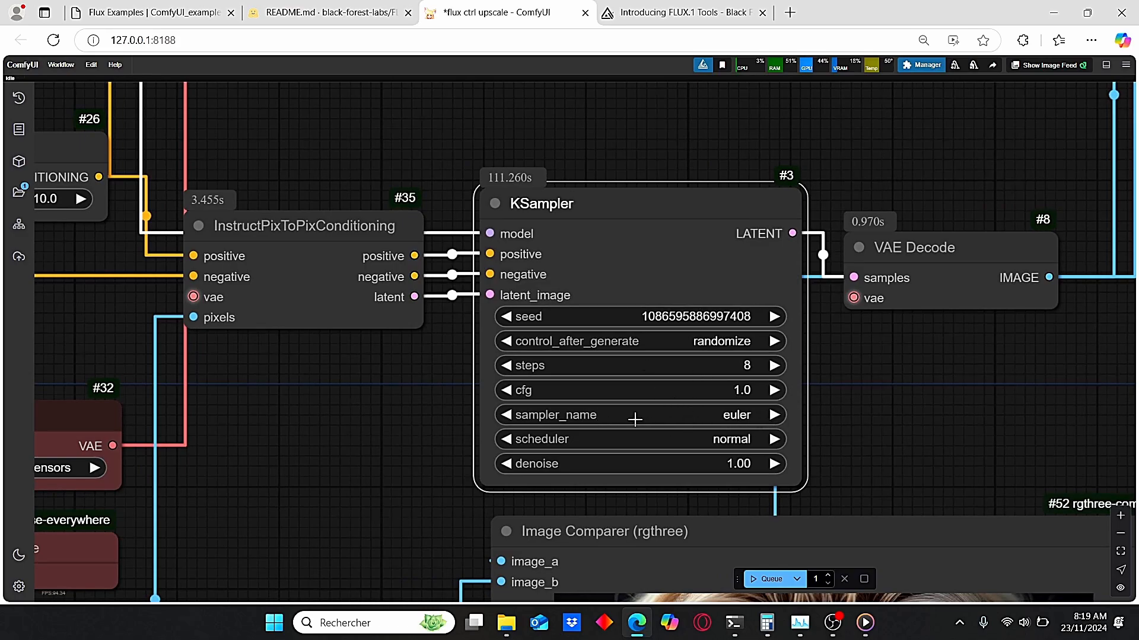
pyautogui.moveTo(680, 450)
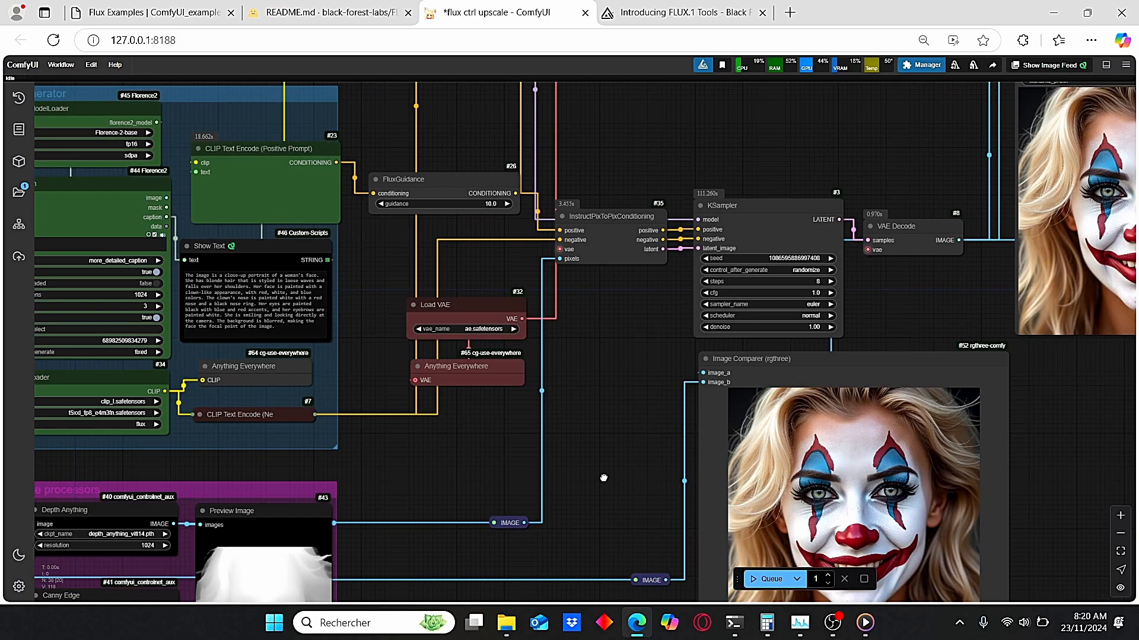
pyautogui.moveTo(603, 477); pyautogui.dragTo(650, 403)
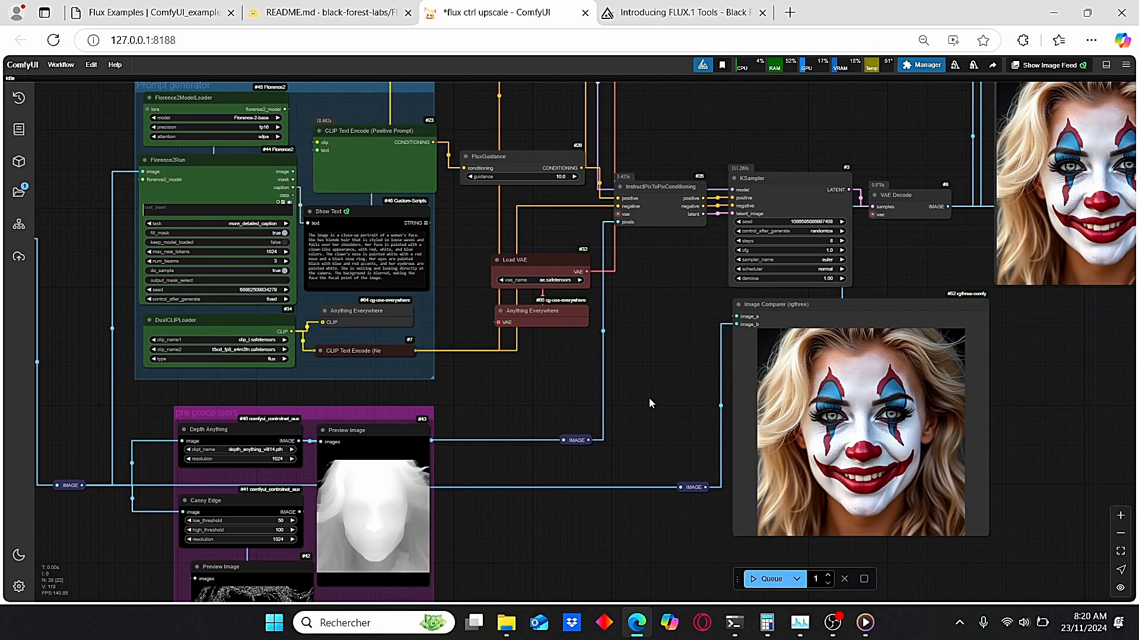
pyautogui.moveTo(456, 235)
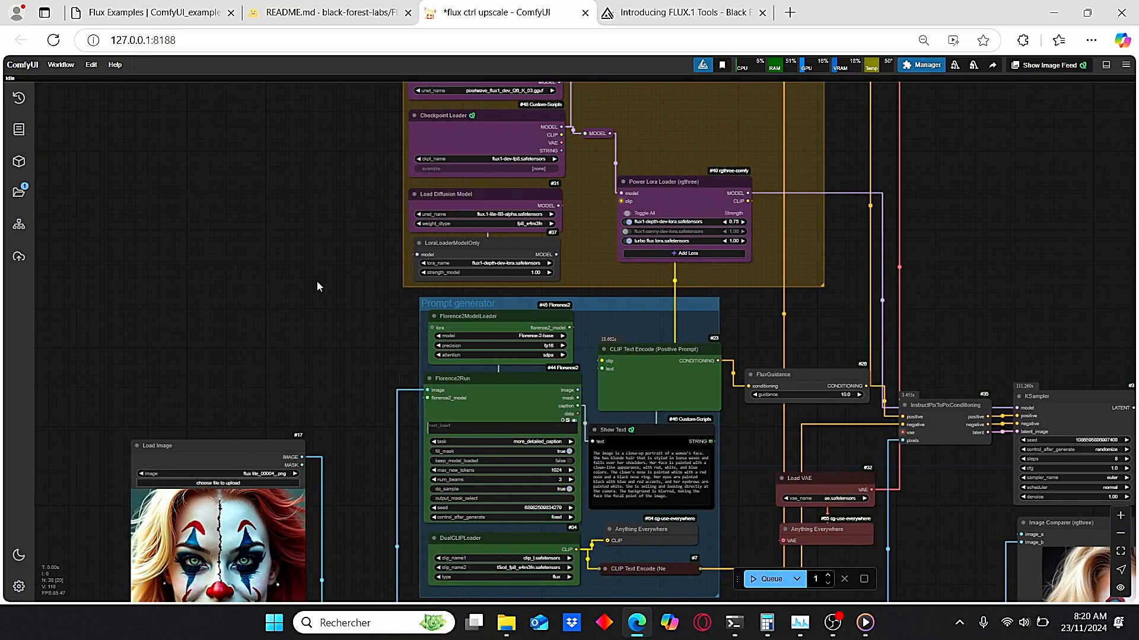
pyautogui.moveTo(317, 286); pyautogui.dragTo(506, 383)
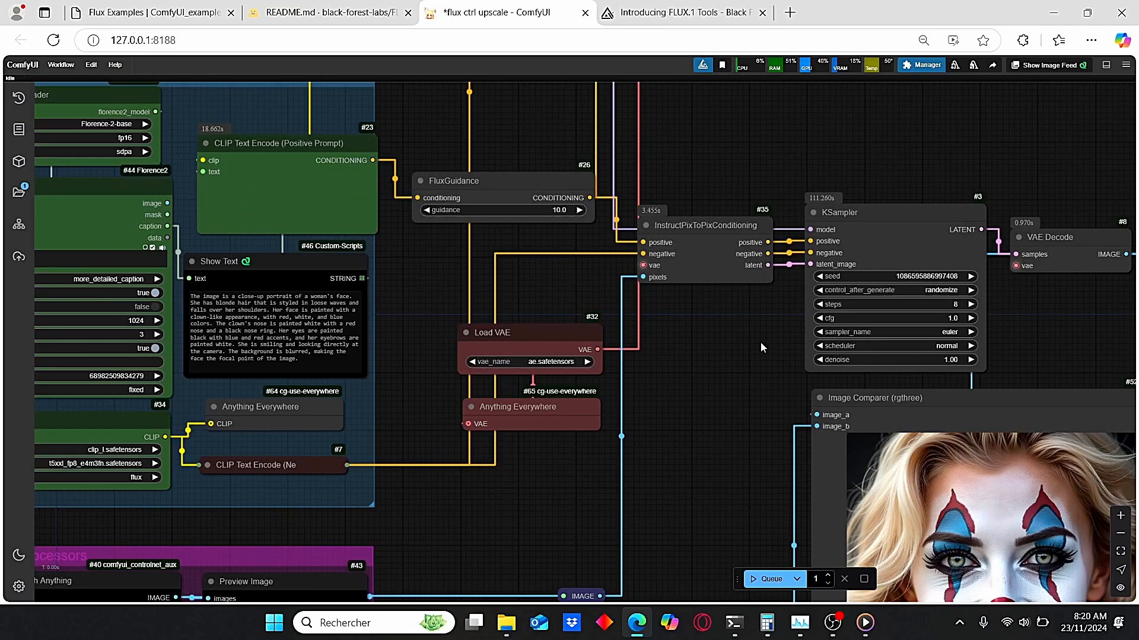
pyautogui.moveTo(762, 347); pyautogui.dragTo(804, 206)
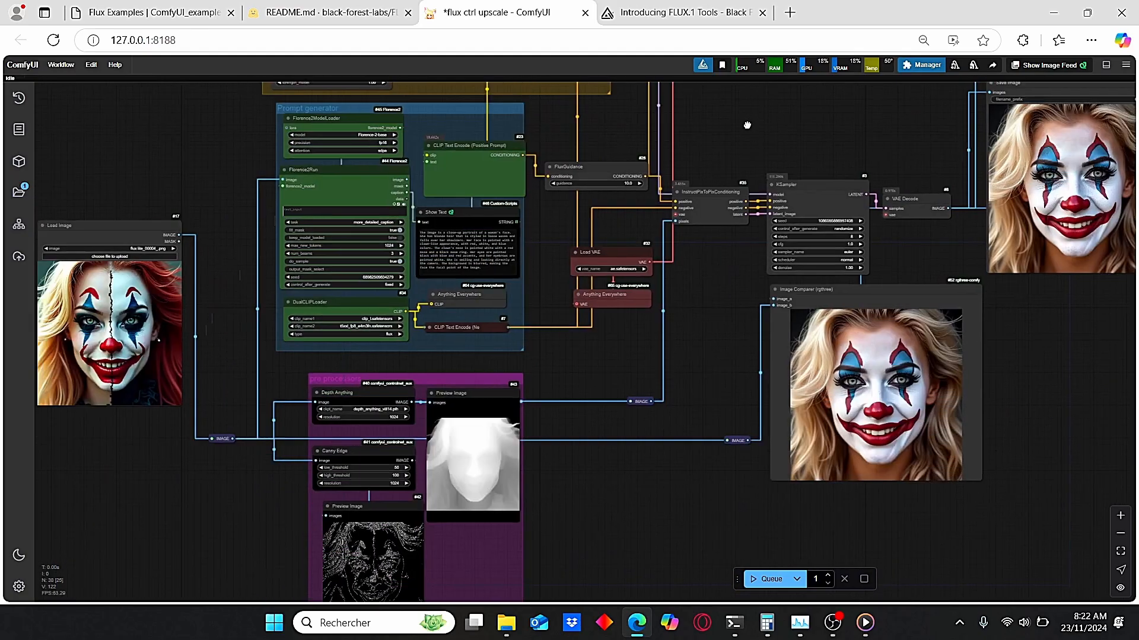
# - Pan to the depth and canny preprocessors group, then switch to the Black Forest Labs Hugging Face page
pyautogui.moveTo(746, 124); pyautogui.dragTo(580, 355)
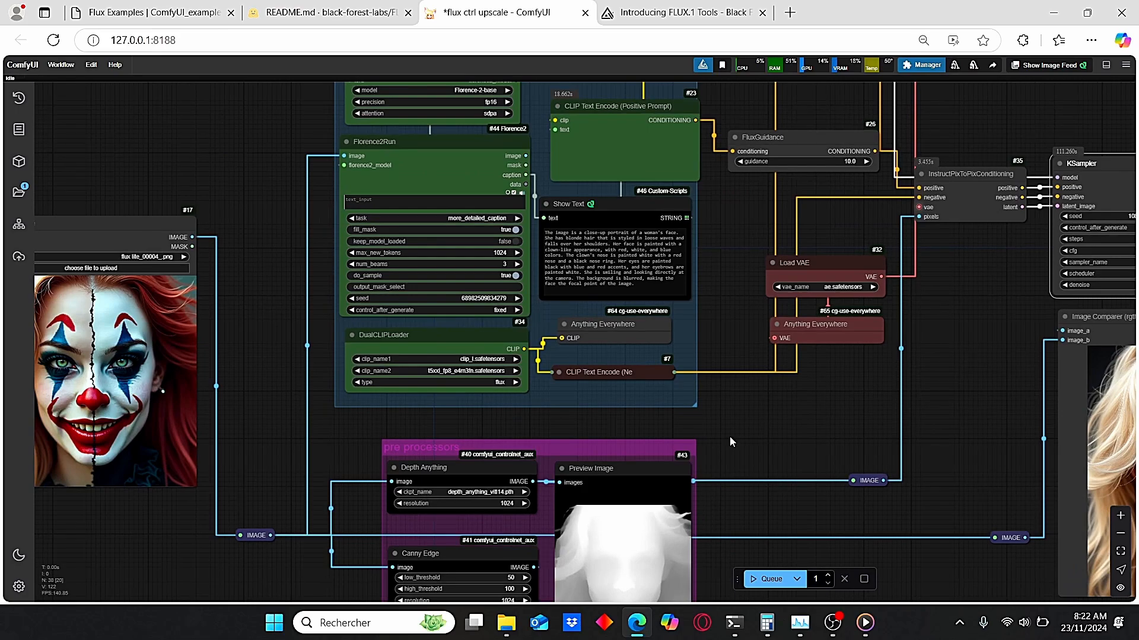
pyautogui.moveTo(459, 259)
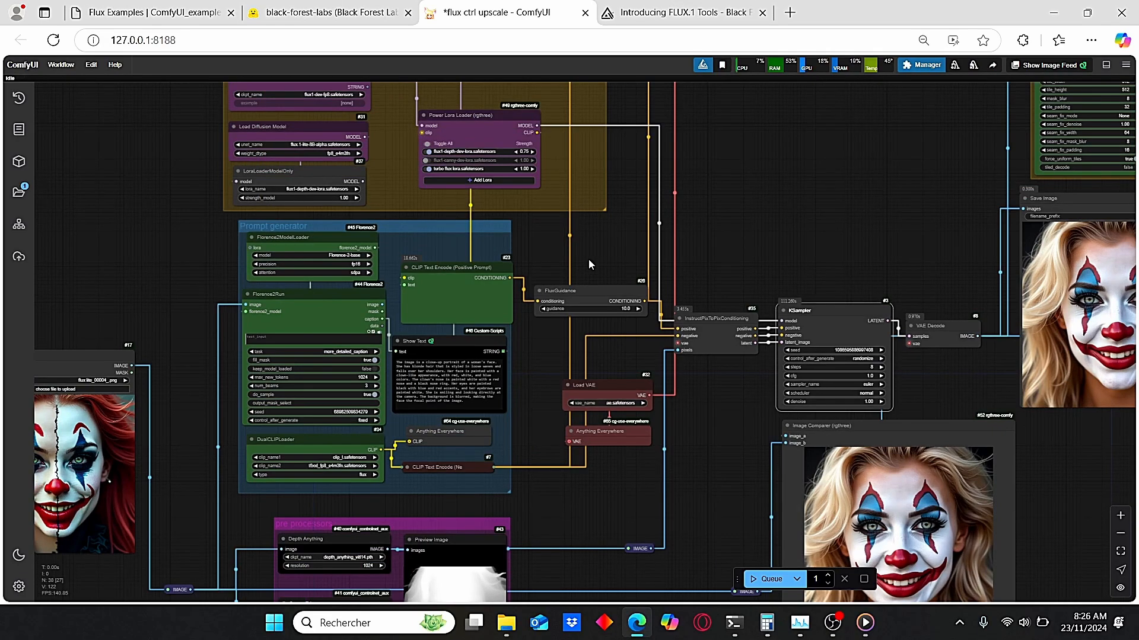
pyautogui.moveTo(663, 282)
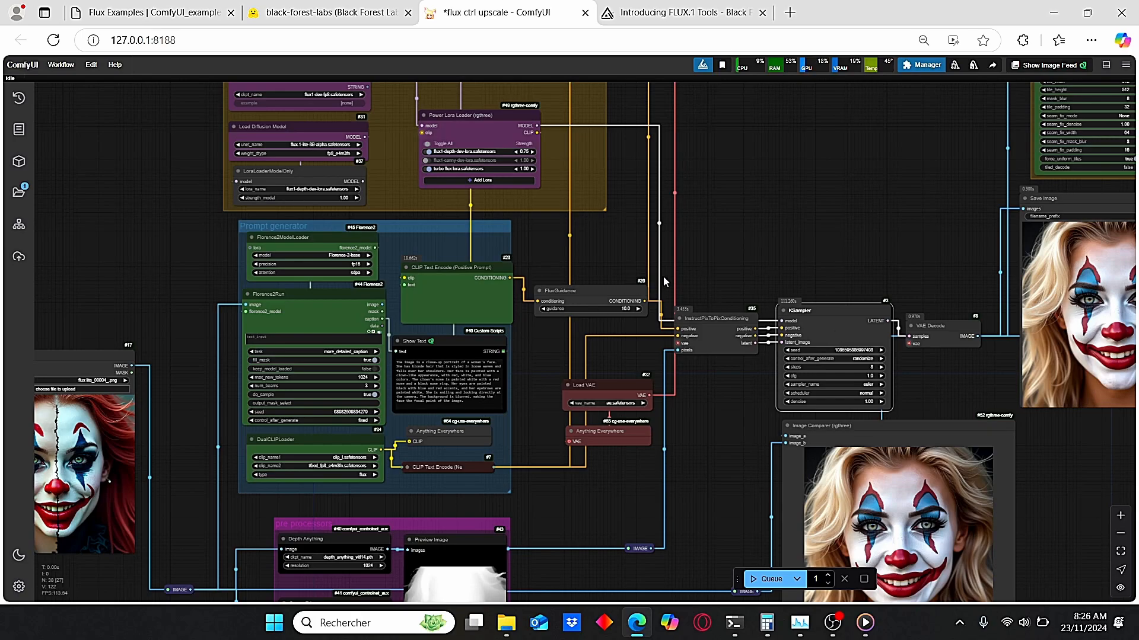
pyautogui.click(327, 12)
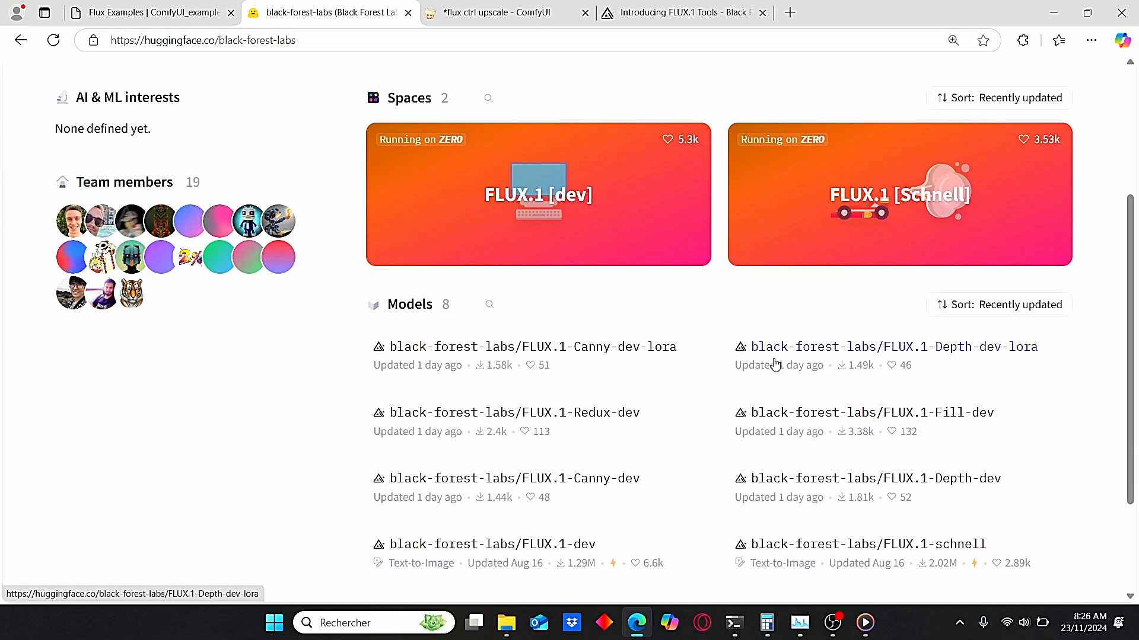
# - Go to FLUX.1-Depth-dev-lora's Files and versions list with its 1.24 GB safetensors file
pyautogui.click(892, 346)
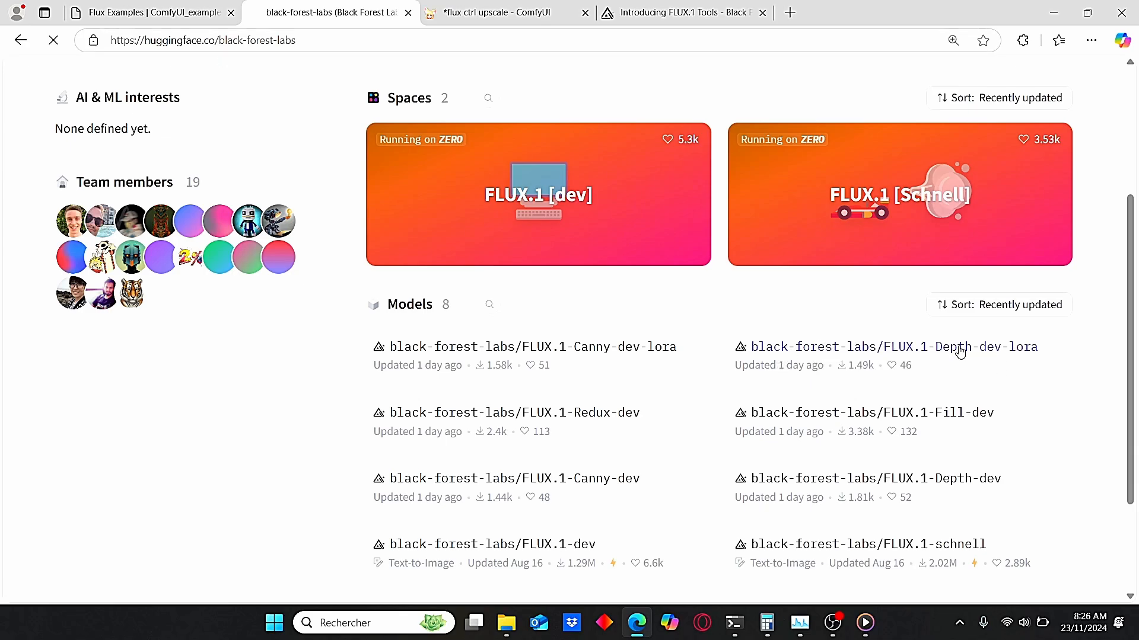
pyautogui.click(894, 346)
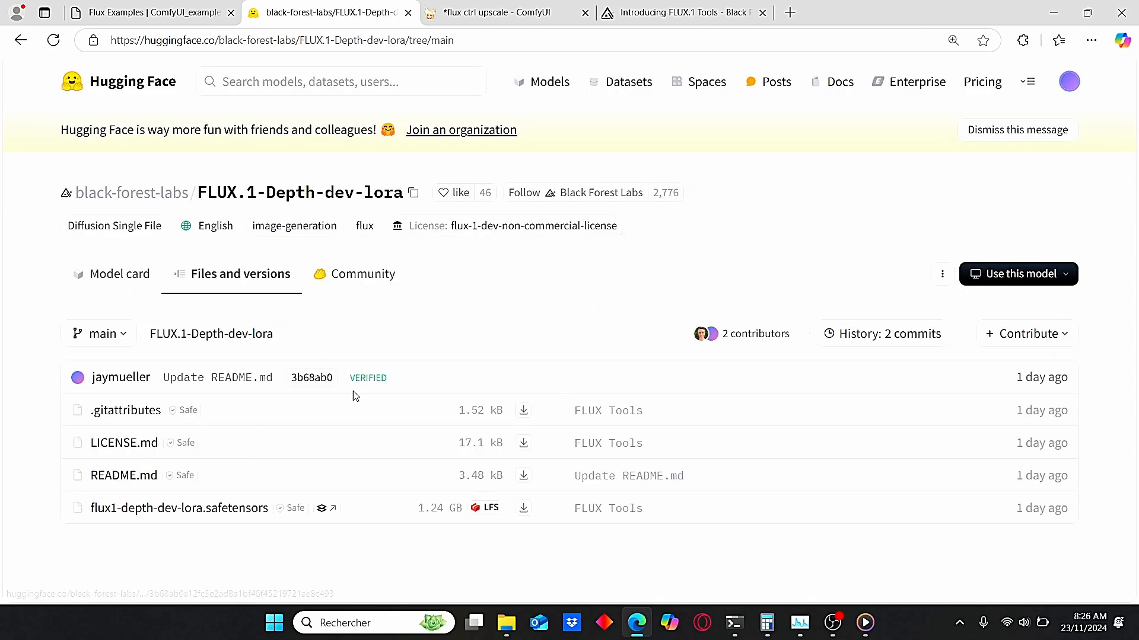
pyautogui.moveTo(371, 501)
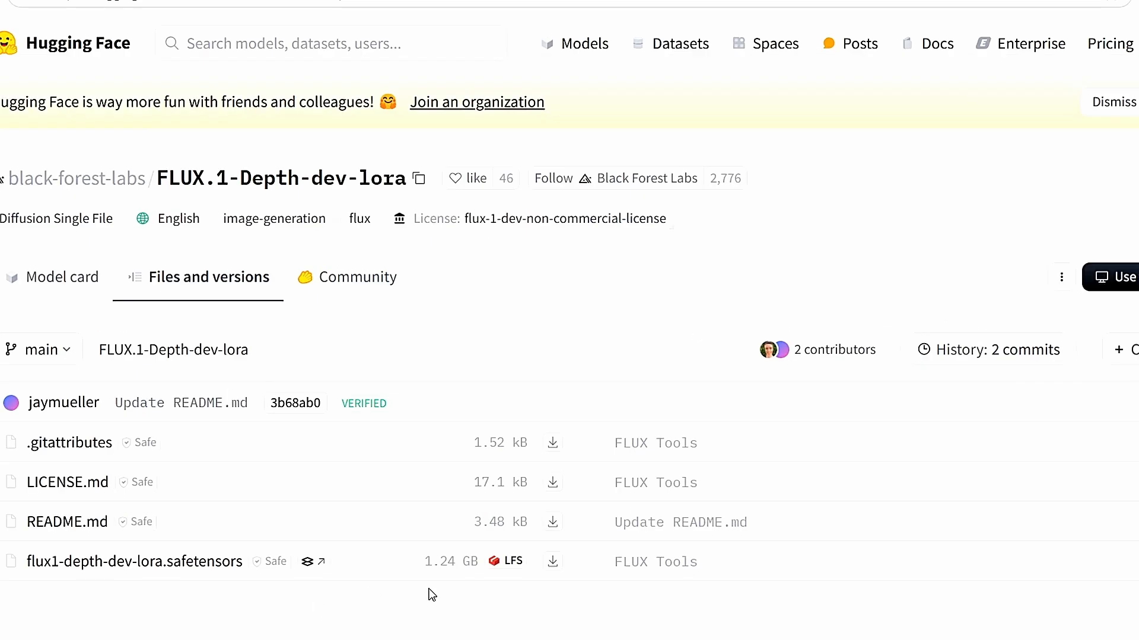
pyautogui.moveTo(424, 580)
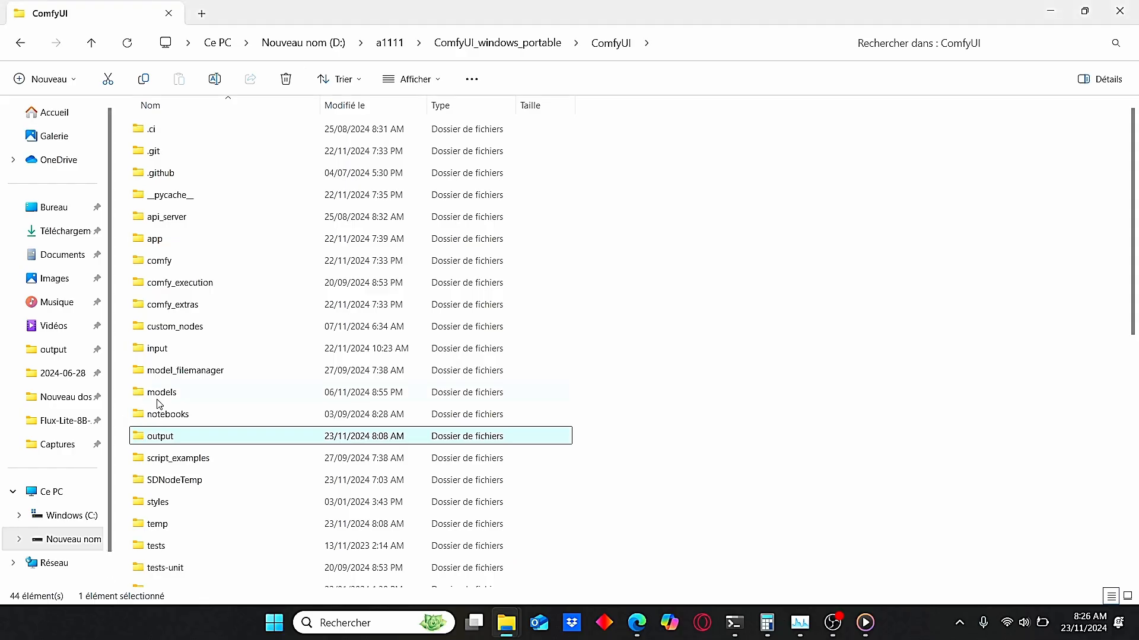
# - Browse to ComfyUI's models\loras folder containing flux1-depth-dev-lora.safetensors, then return to ComfyUI
pyautogui.doubleClick(161, 393)
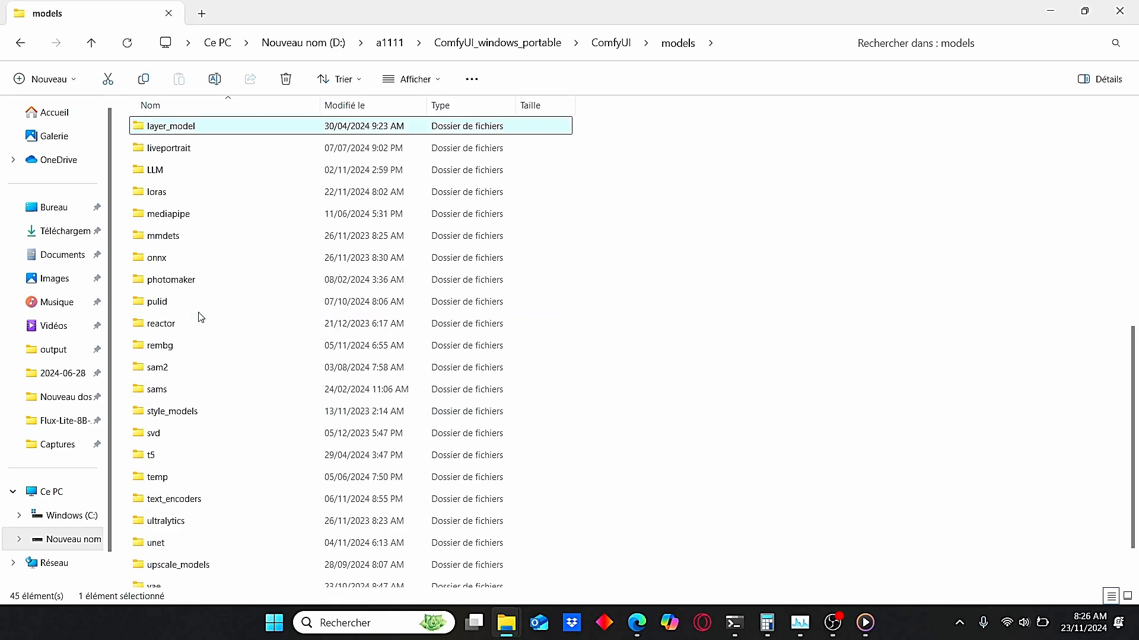
pyautogui.doubleClick(156, 192)
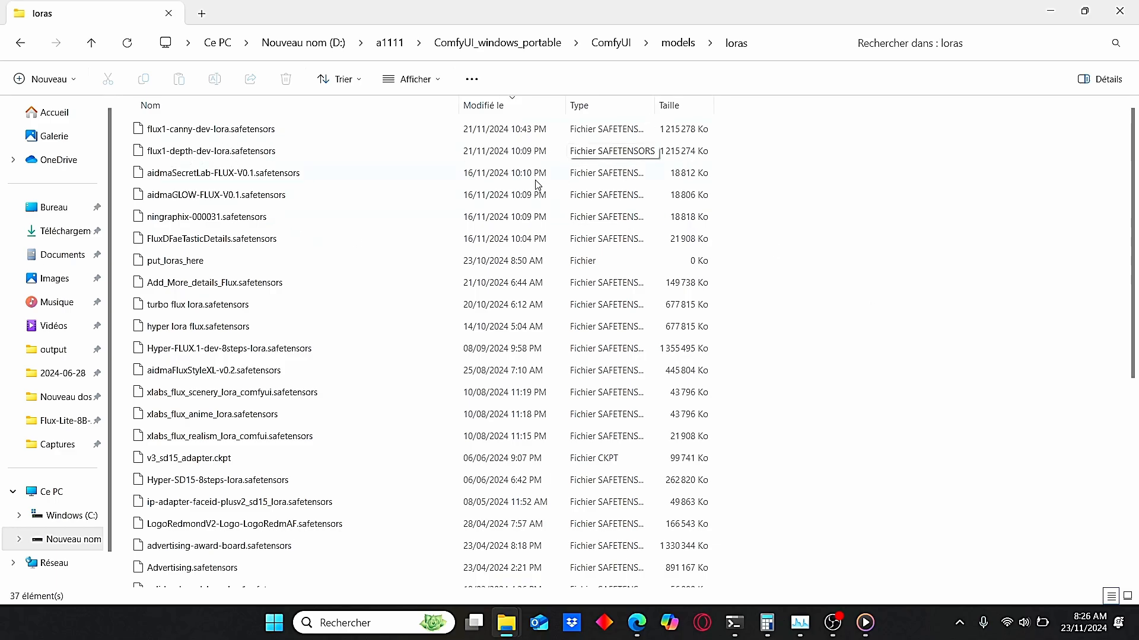
pyautogui.click(636, 623)
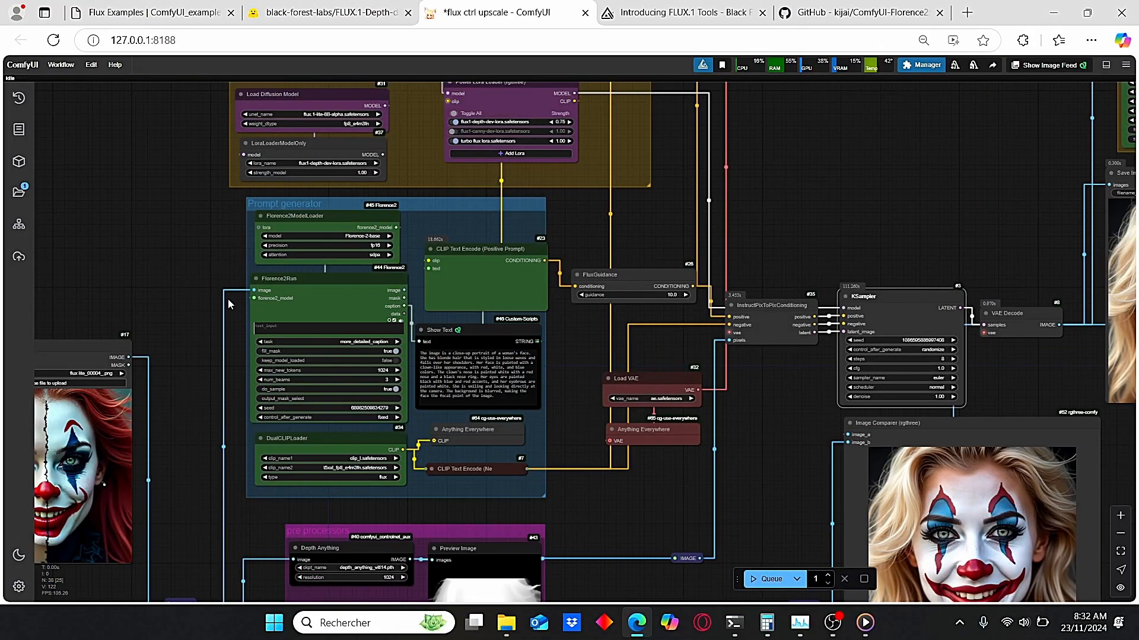
# - Copy the kijai/ComfyUI-Florence2 repository URL from its GitHub page
pyautogui.click(856, 12)
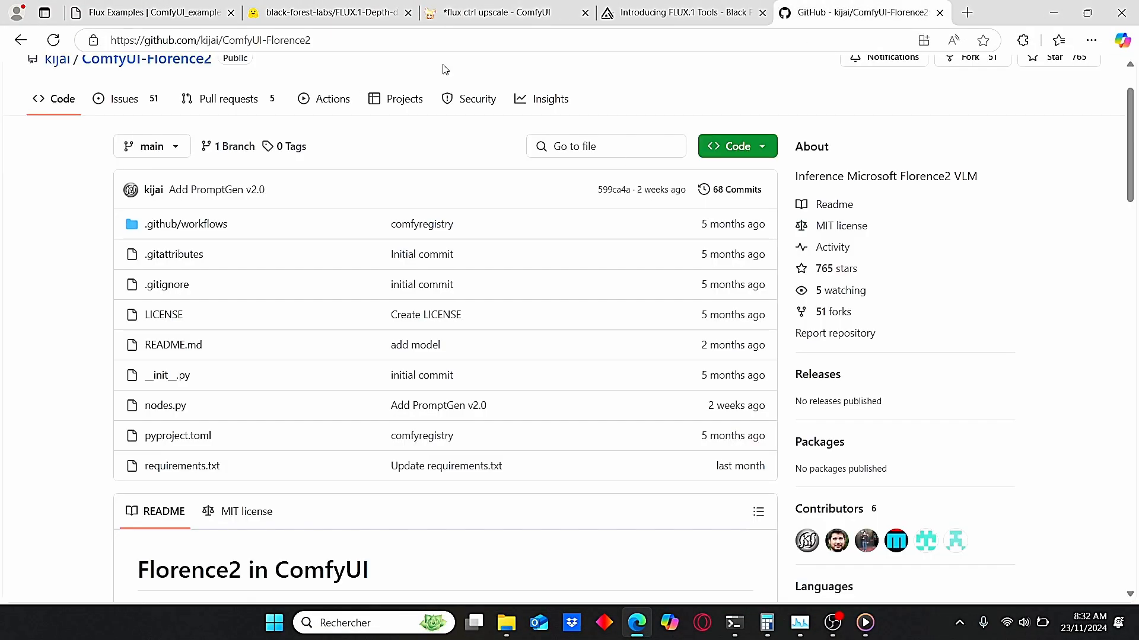
pyautogui.click(732, 146)
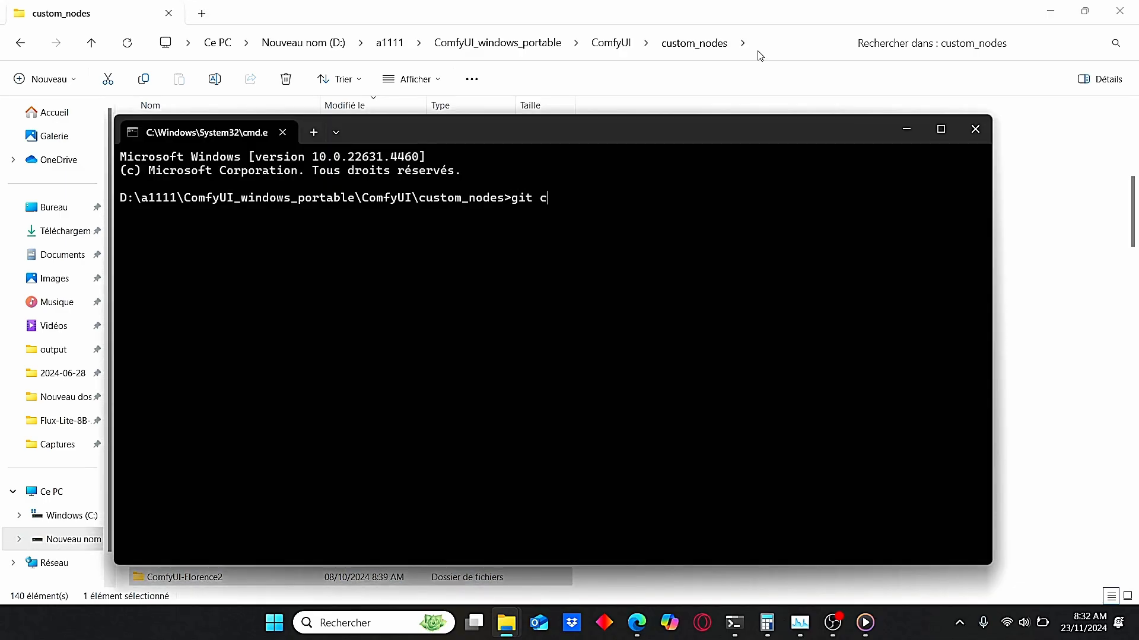
pyautogui.write('lone https://github.com/kijai/ComfyUI-Florence2.git')
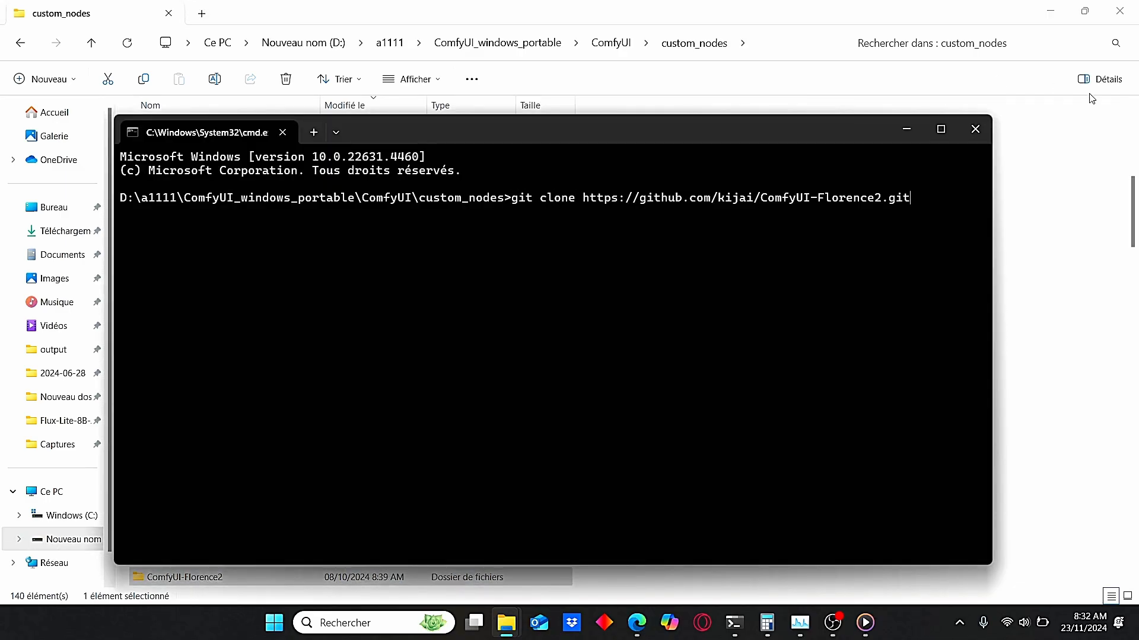
pyautogui.click(975, 129)
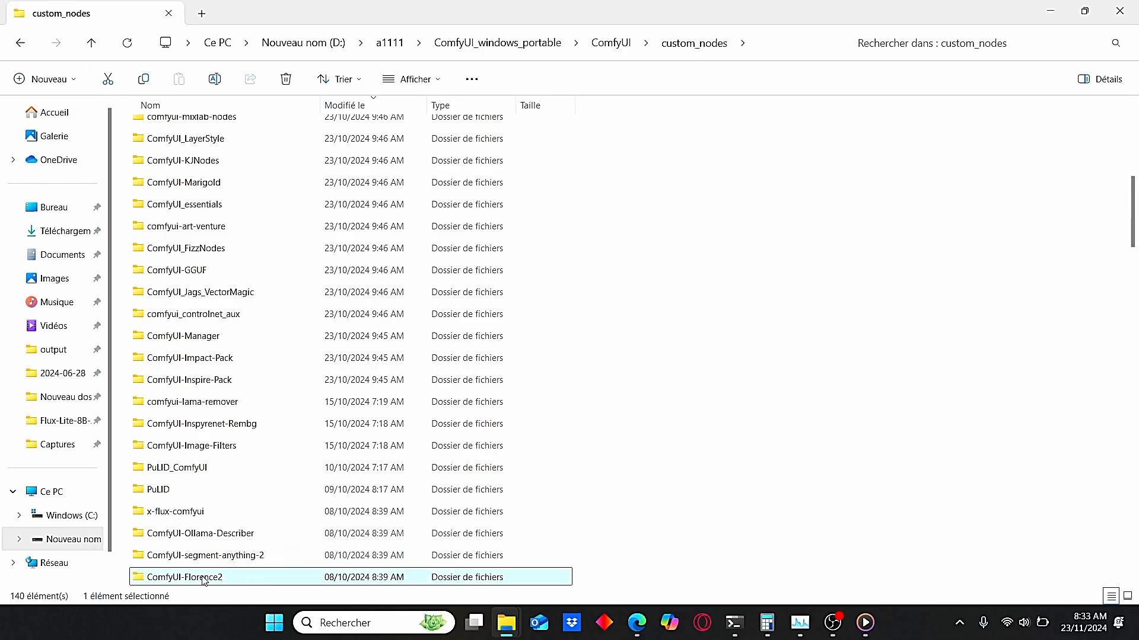
pyautogui.doubleClick(185, 577)
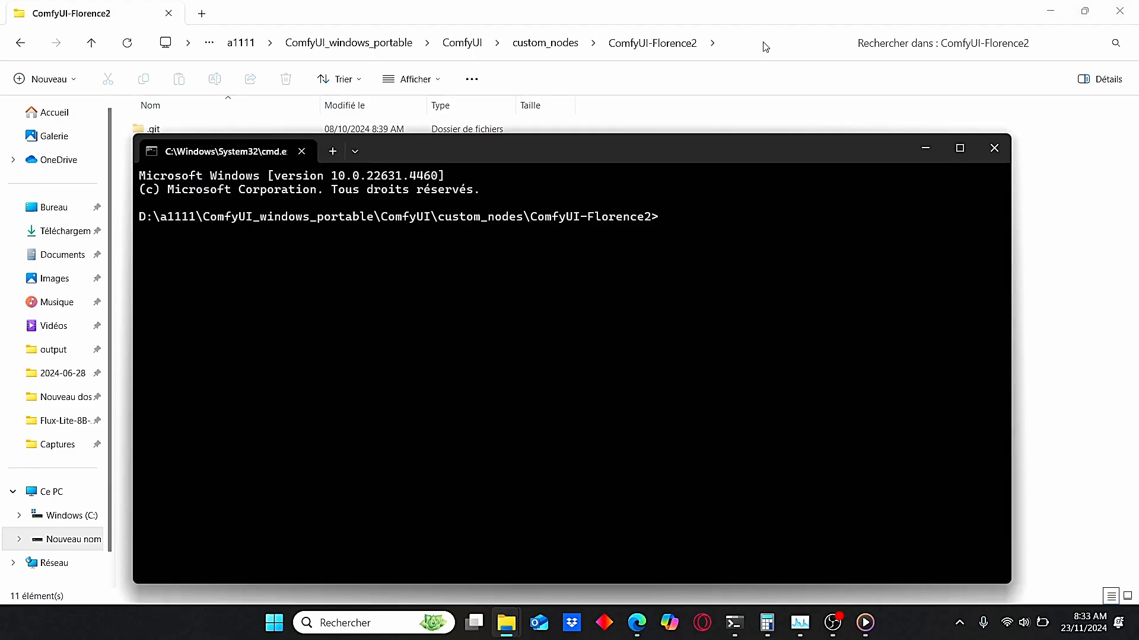
# - Enter 'pip install -r requirements.txt' in the node folder's prompt and close it
pyautogui.write('in')
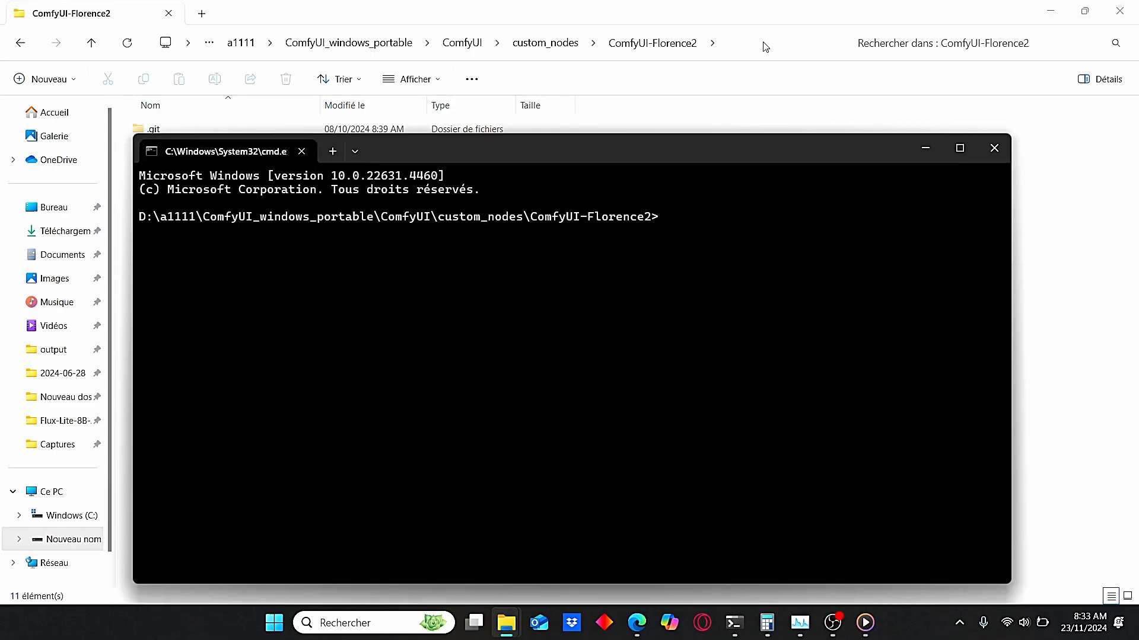
pyautogui.write('pip install')
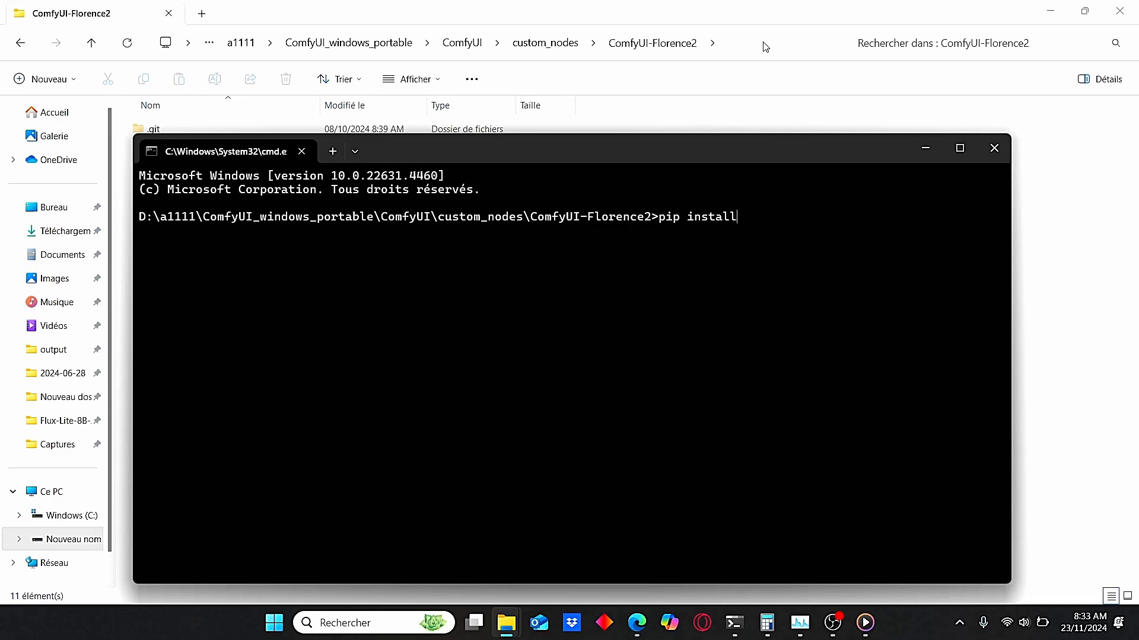
pyautogui.write('r-')
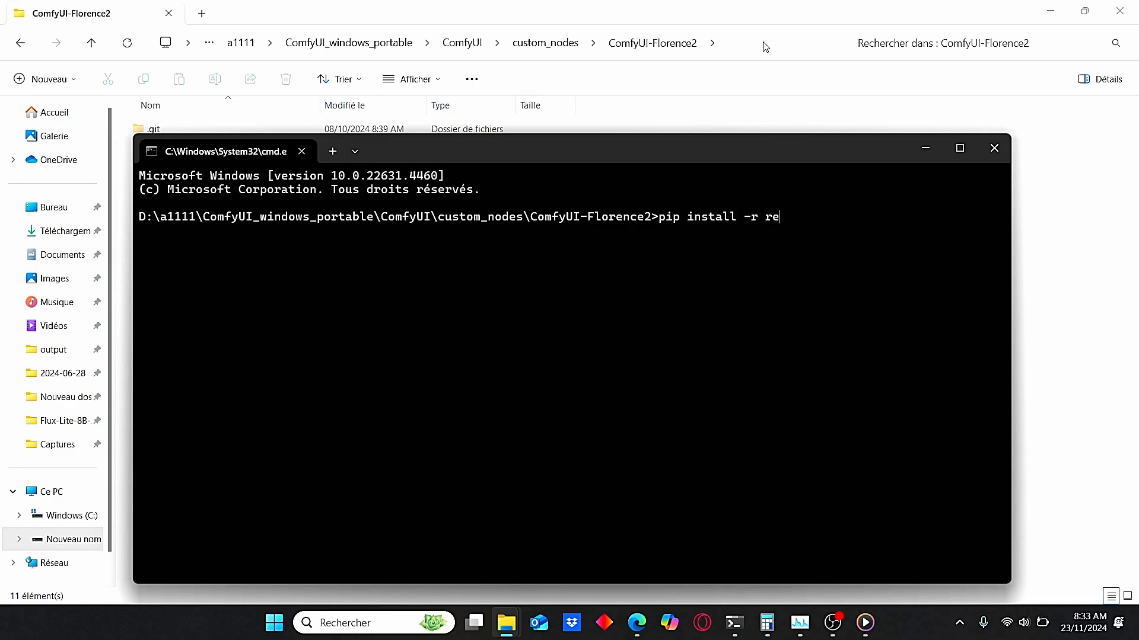
pyautogui.write('quirements')
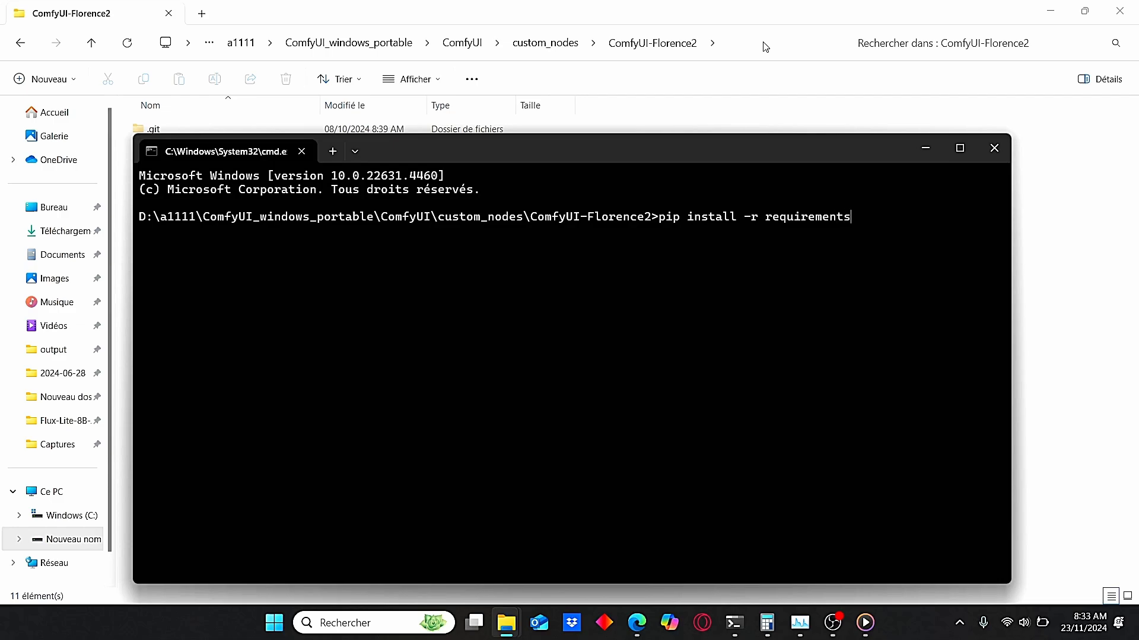
pyautogui.write('.txt')
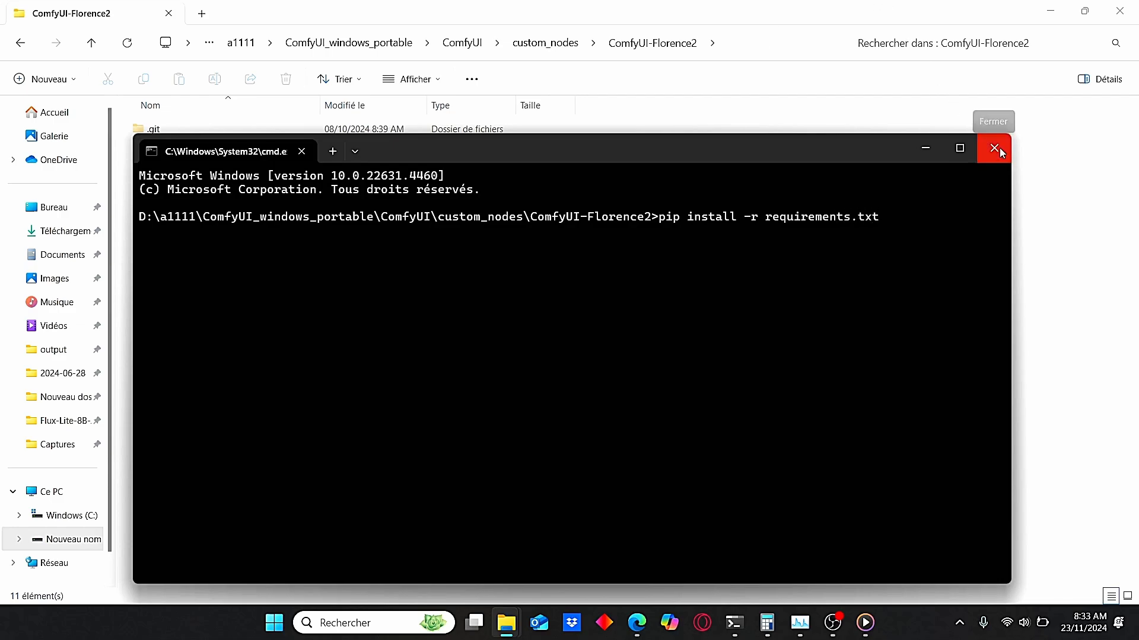
pyautogui.click(994, 148)
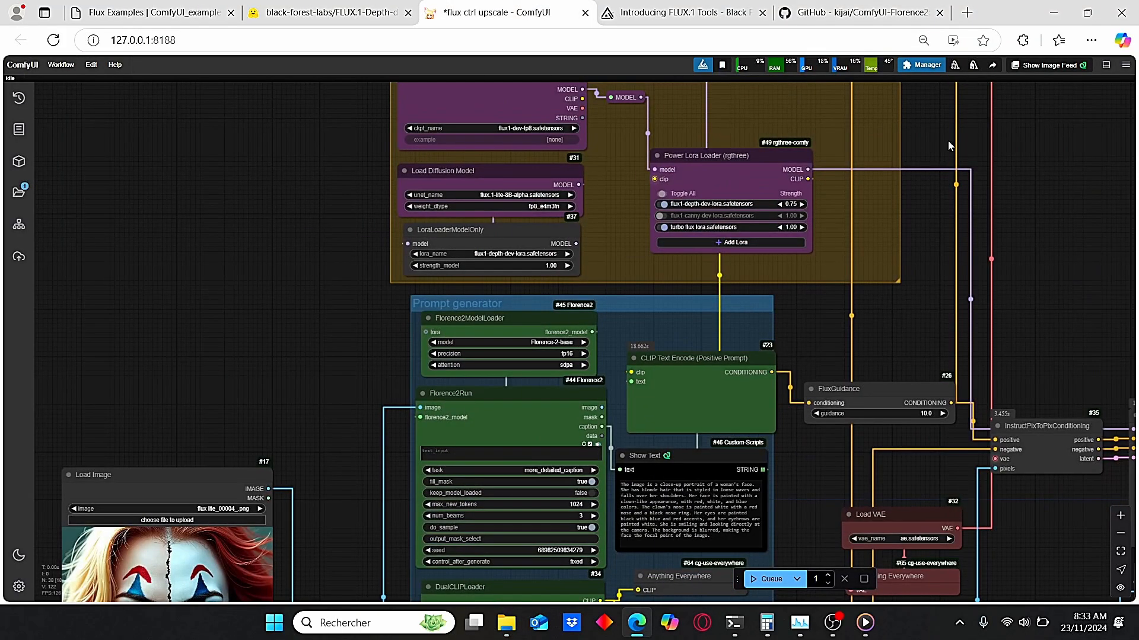
pyautogui.click(921, 64)
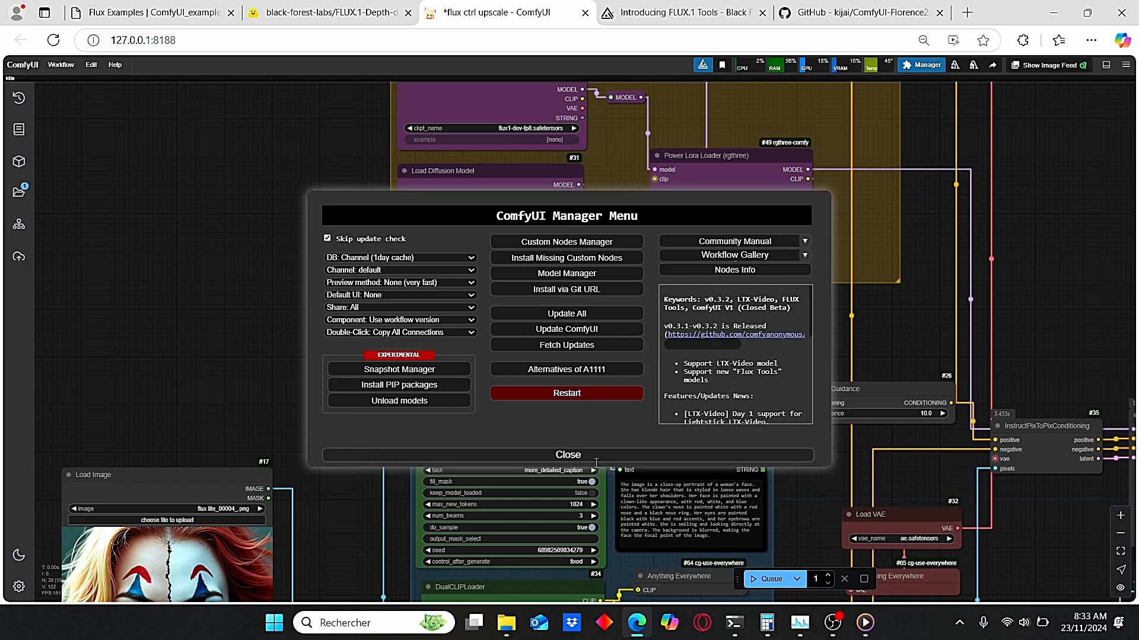
pyautogui.click(568, 454)
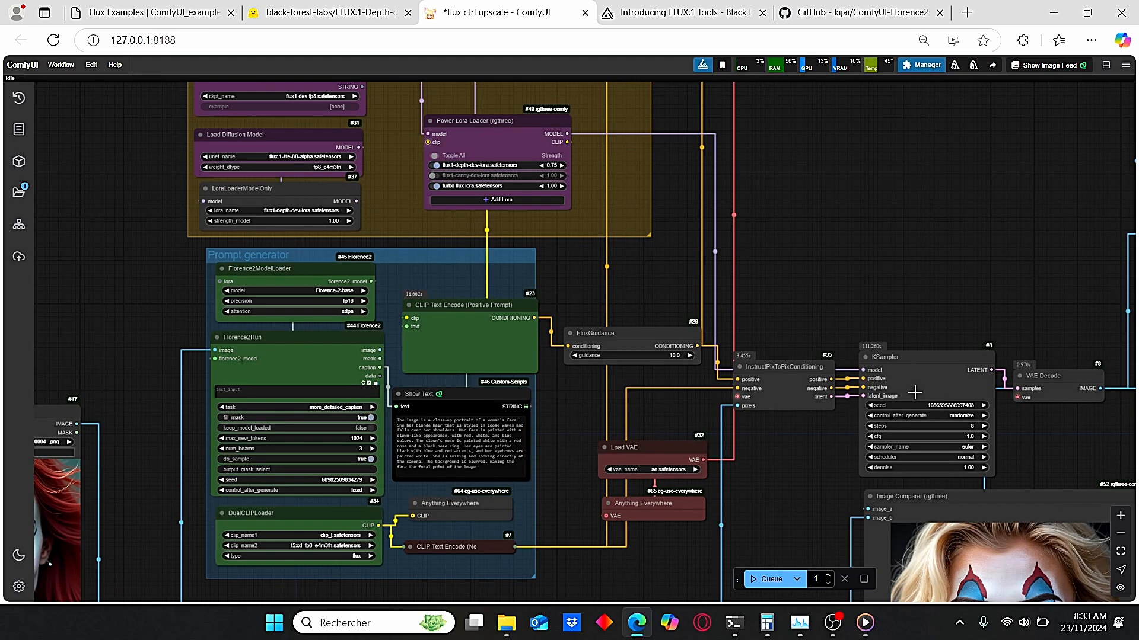
pyautogui.moveTo(820, 353)
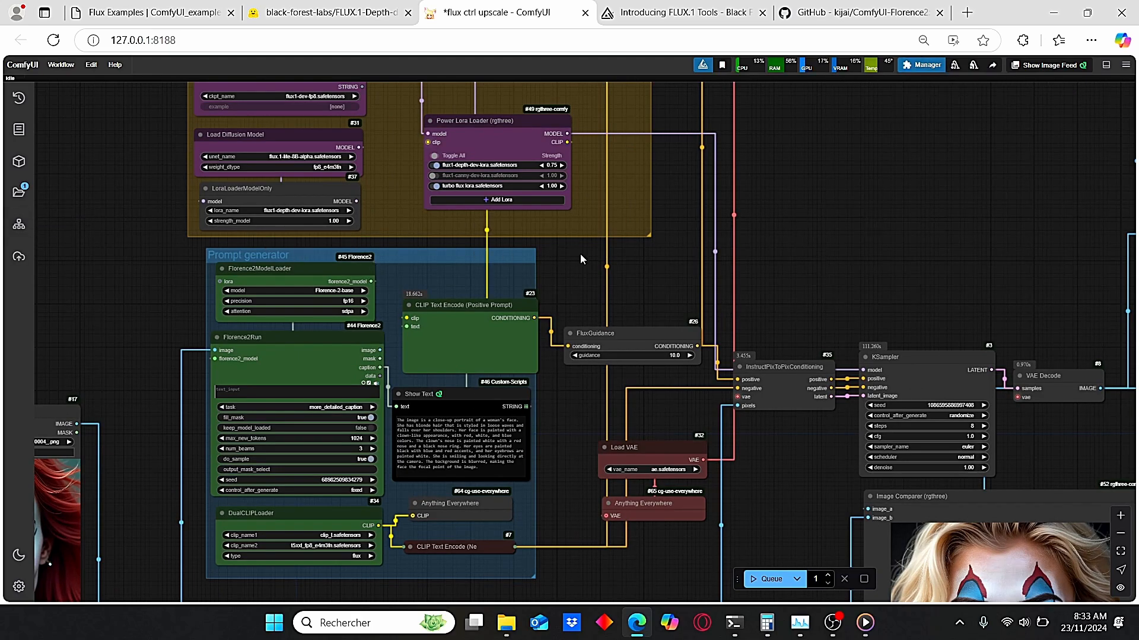
pyautogui.click(920, 64)
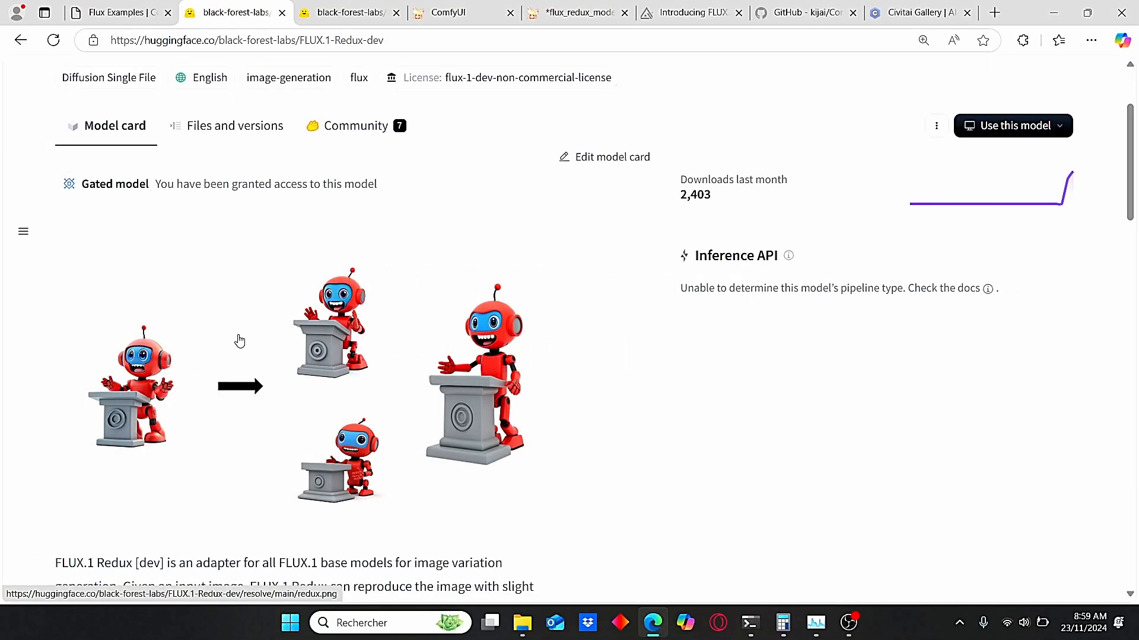
pyautogui.moveTo(216, 353)
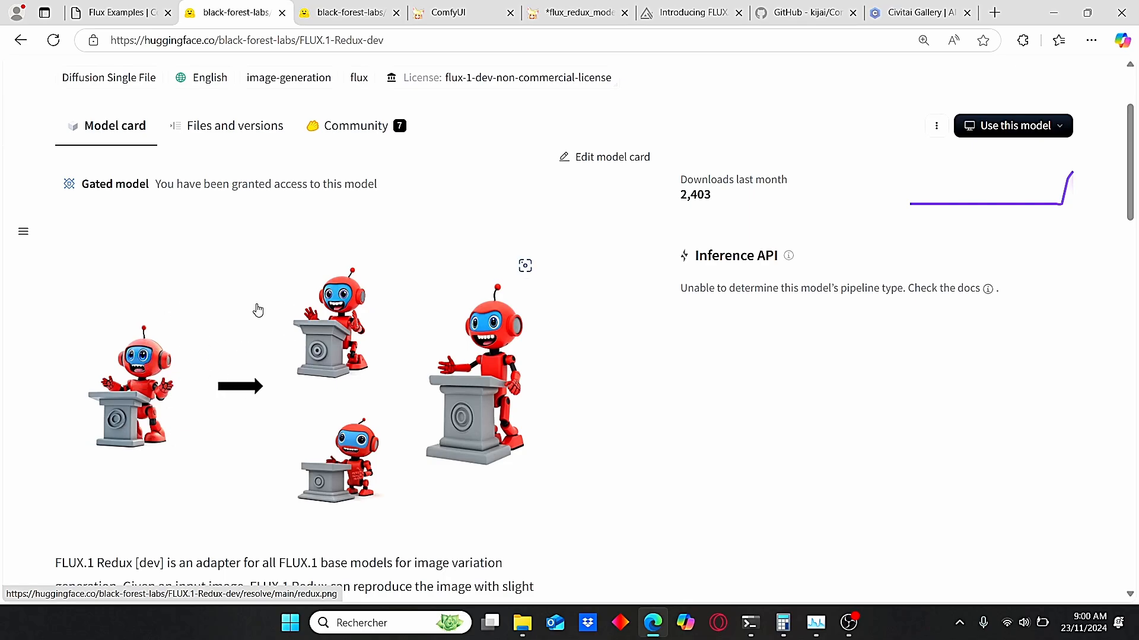
pyautogui.moveTo(282, 340)
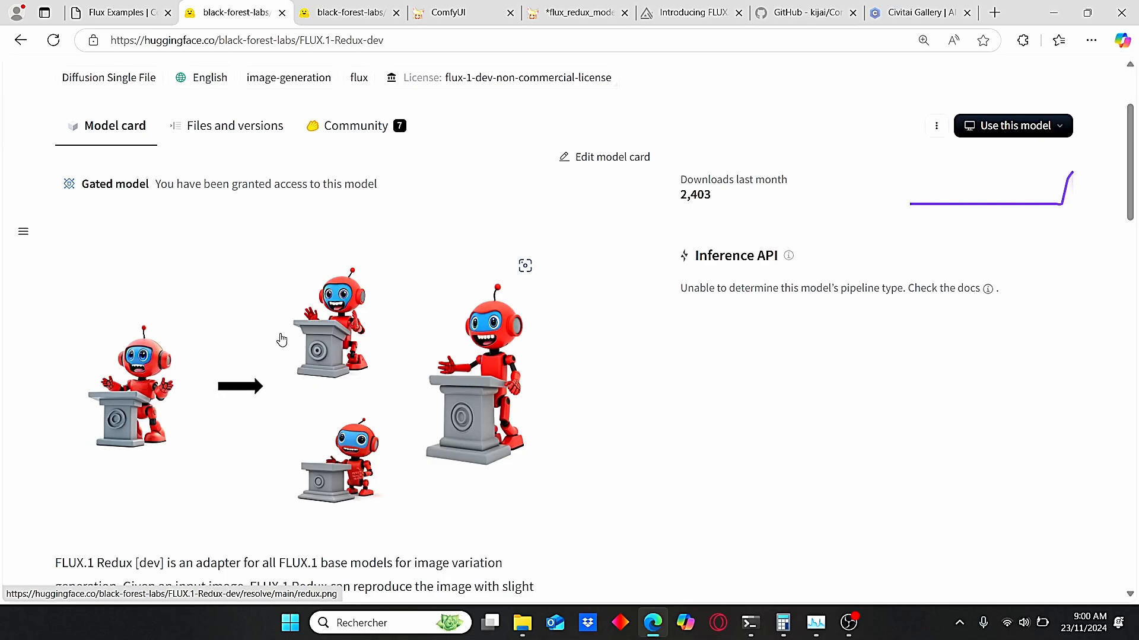
pyautogui.moveTo(241, 226)
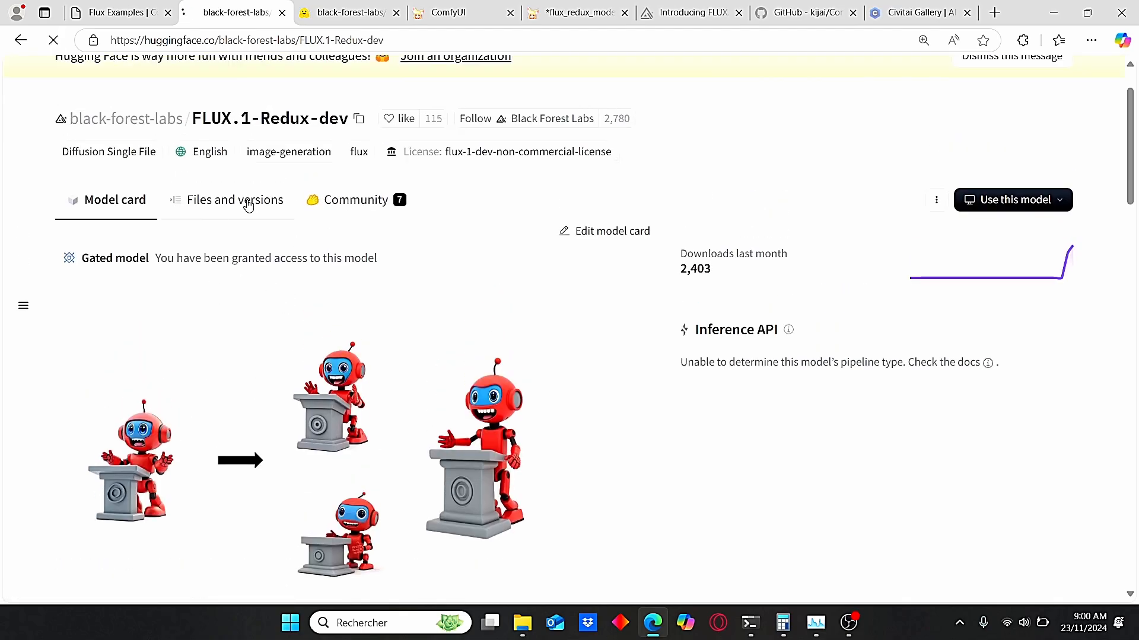
# - Show FLUX.1-Redux-dev's Files and versions list with flux1-redux-dev.safetensors
pyautogui.click(235, 199)
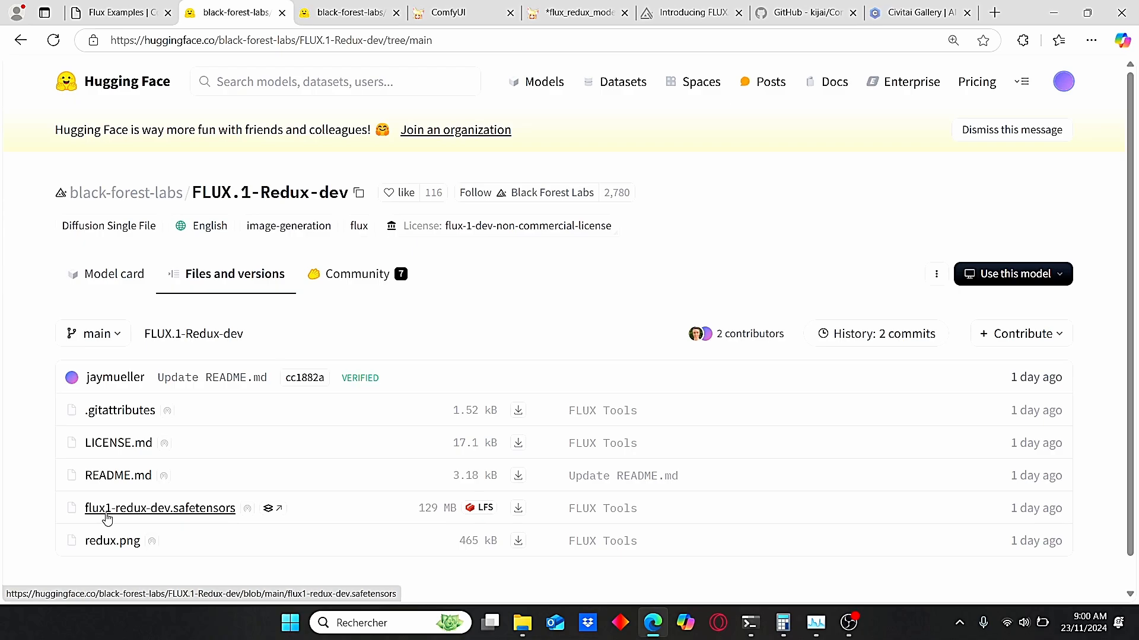
pyautogui.moveTo(414, 529)
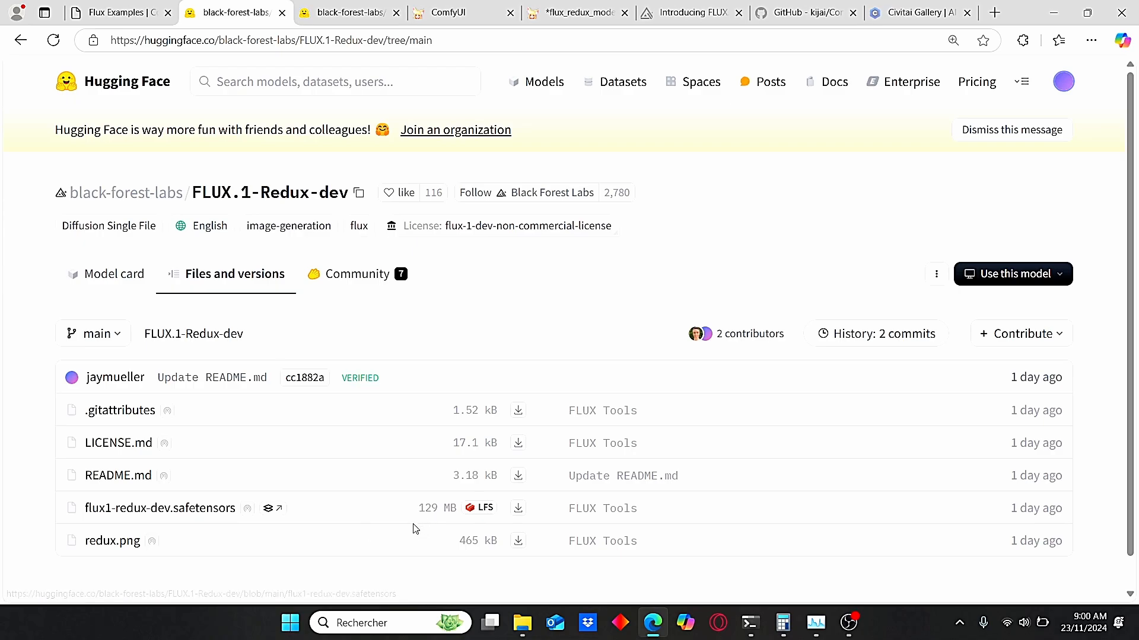
pyautogui.moveTo(469, 411)
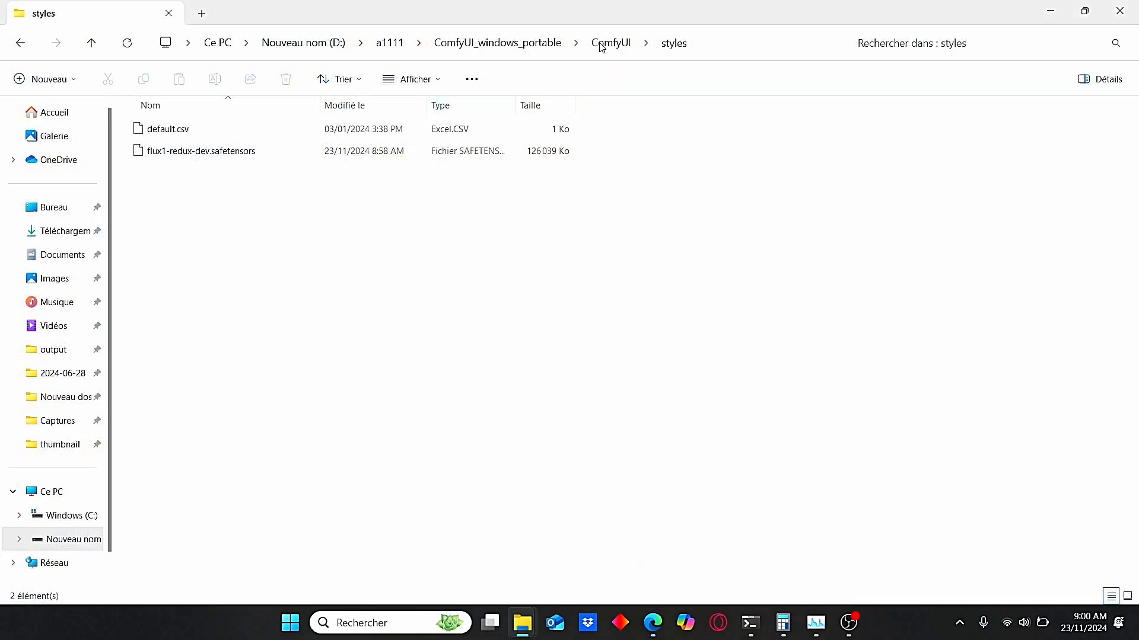
pyautogui.click(609, 43)
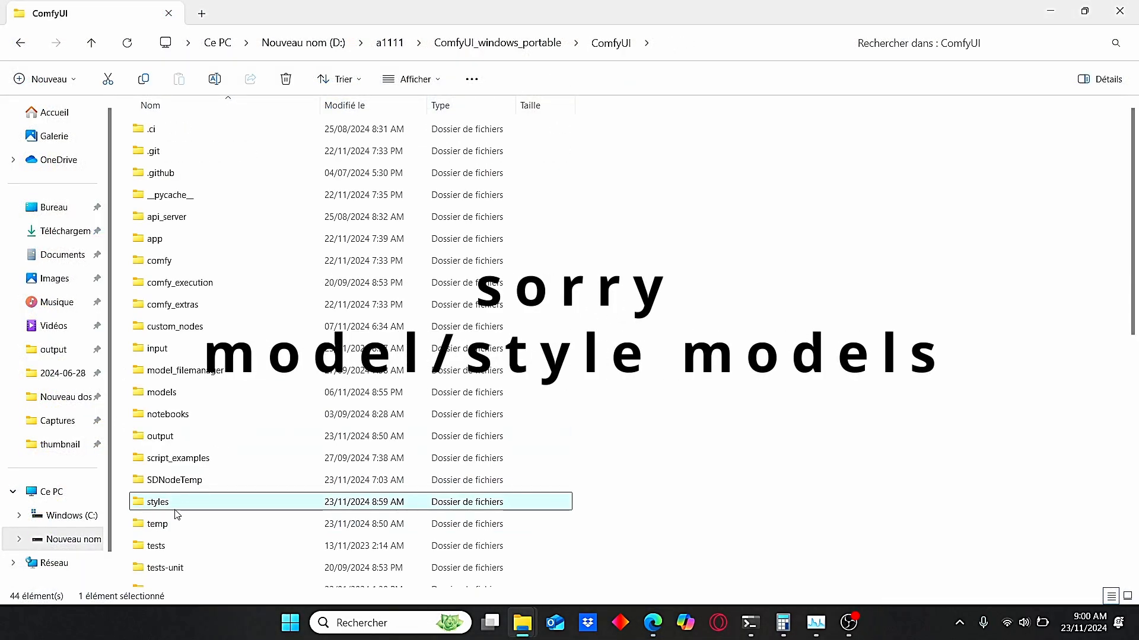
pyautogui.doubleClick(156, 502)
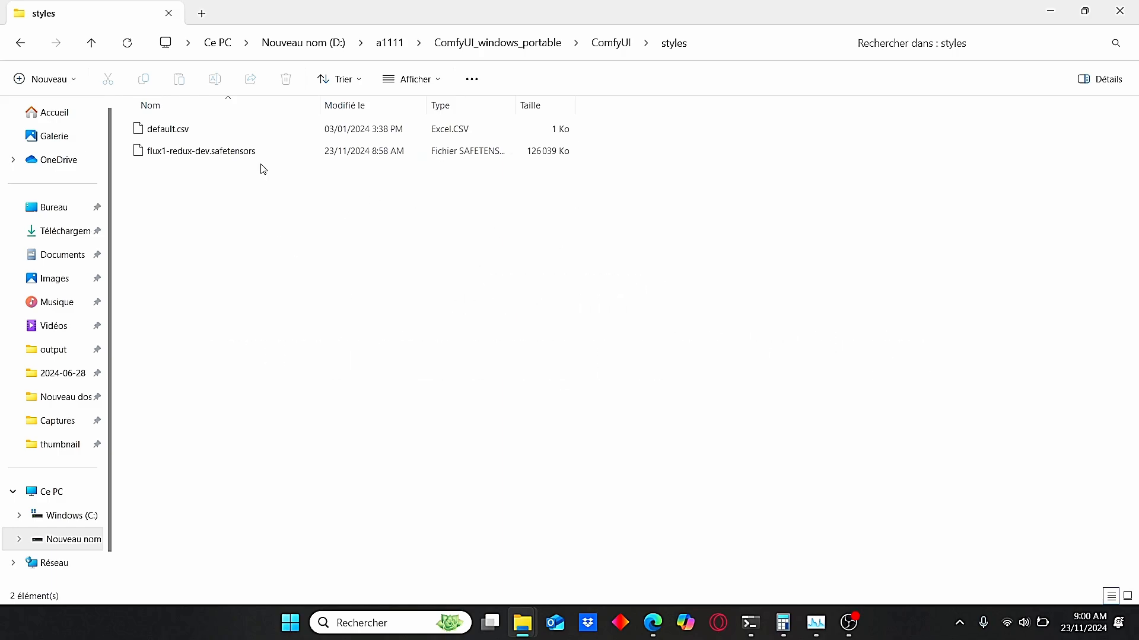
pyautogui.moveTo(284, 173)
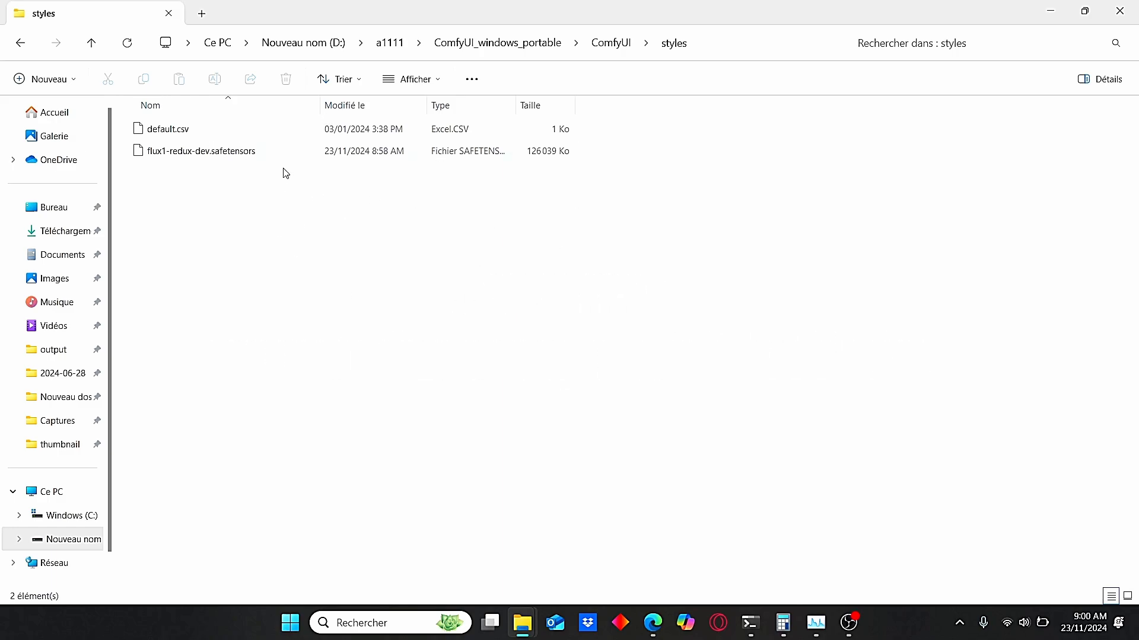
pyautogui.click(651, 623)
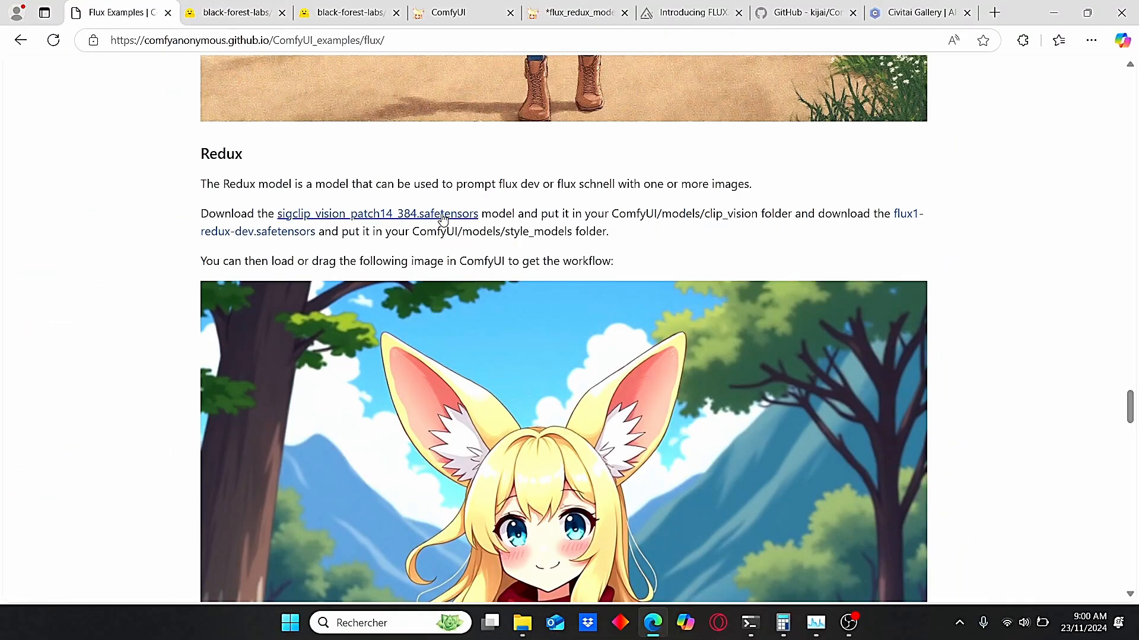
# - Compare the Flux examples Redux model links, then return to the workflow's Redux Model group
pyautogui.scroll(-3)
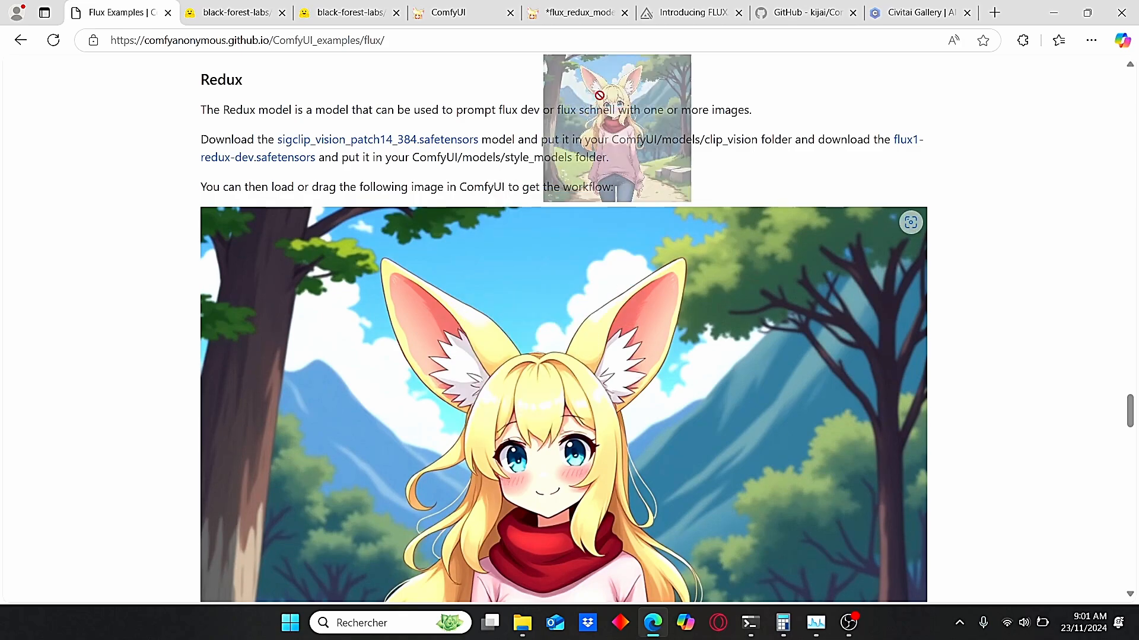
pyautogui.click(574, 12)
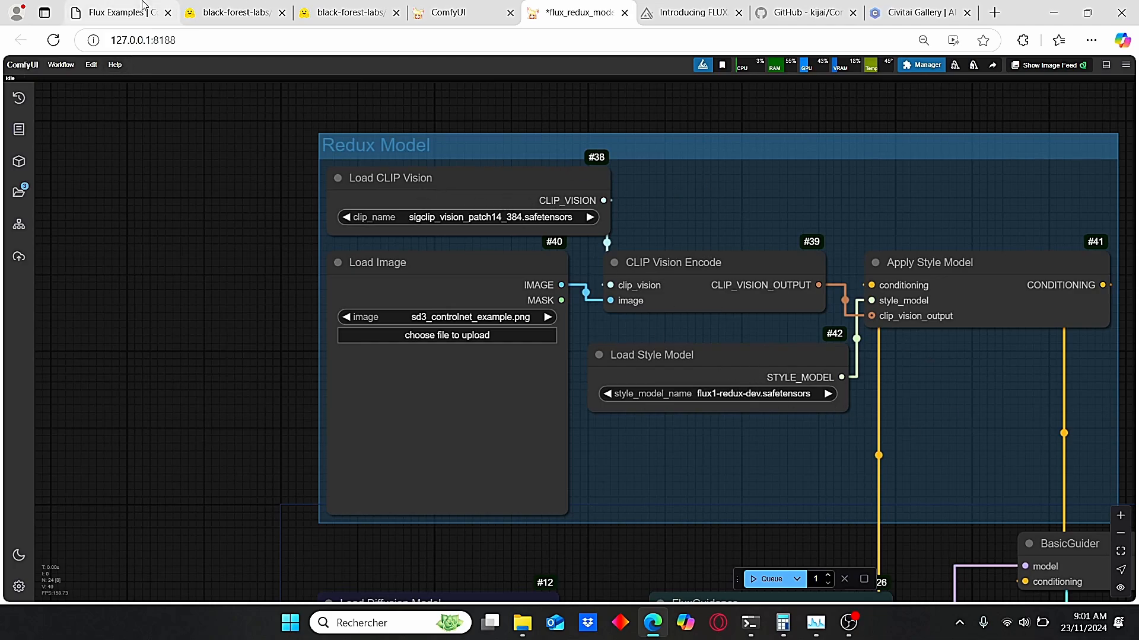
pyautogui.click(117, 11)
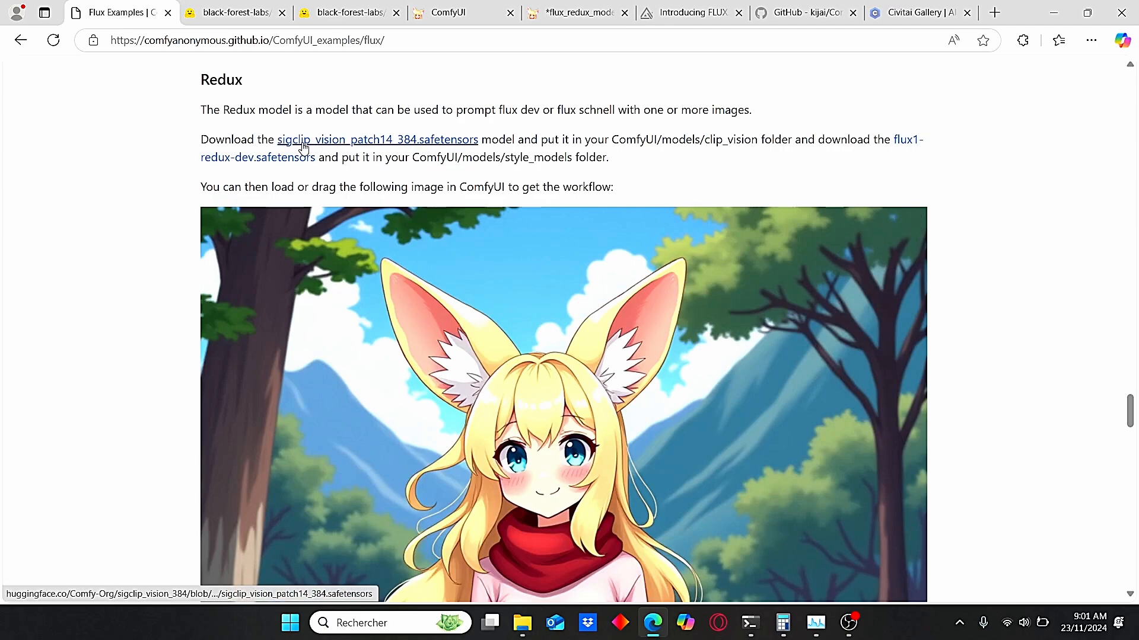
pyautogui.click(574, 12)
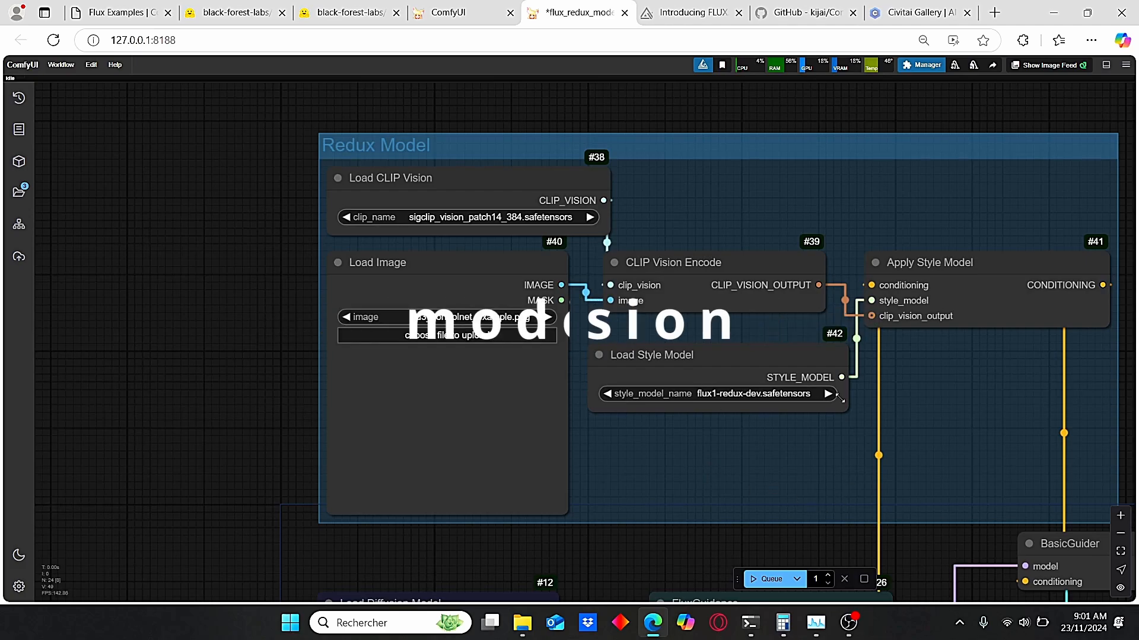
pyautogui.click(920, 64)
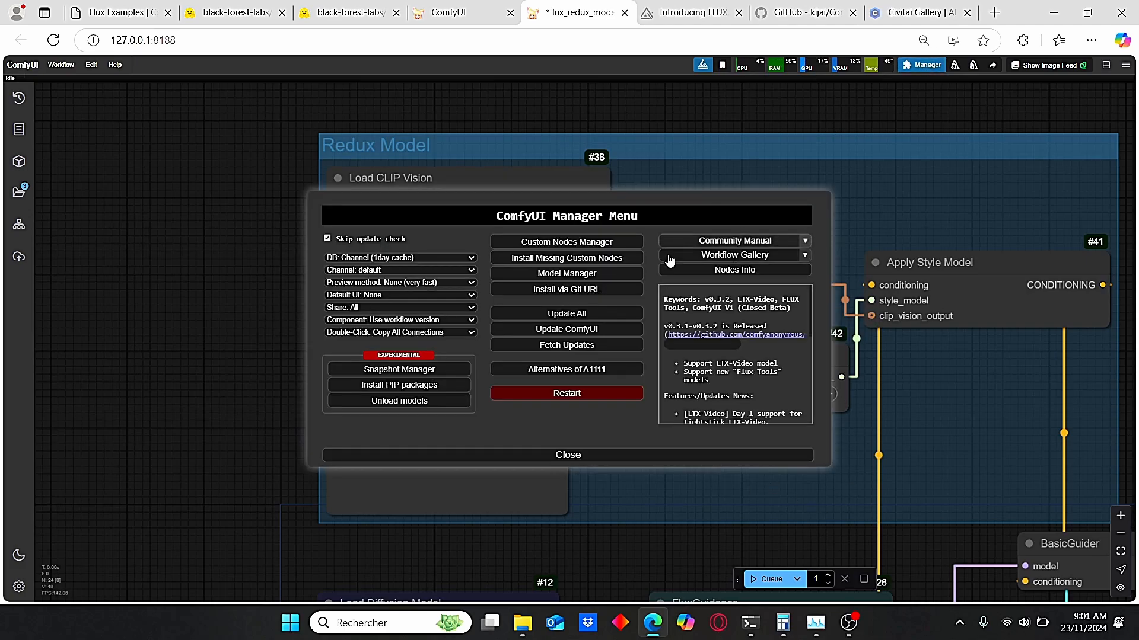
pyautogui.moveTo(567, 274)
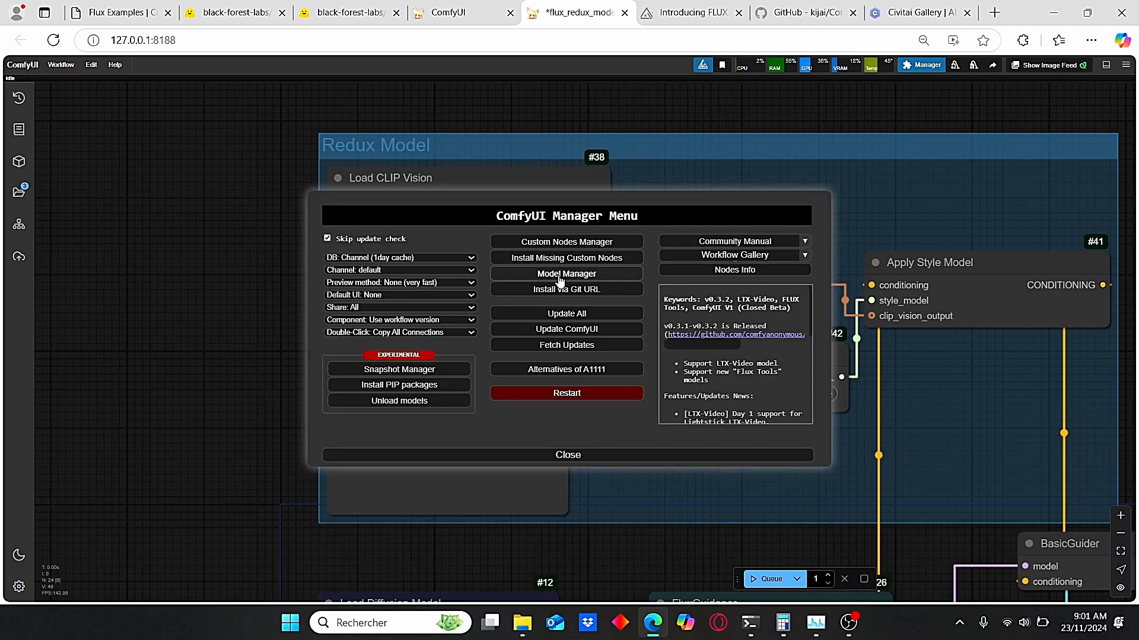
pyautogui.click(565, 274)
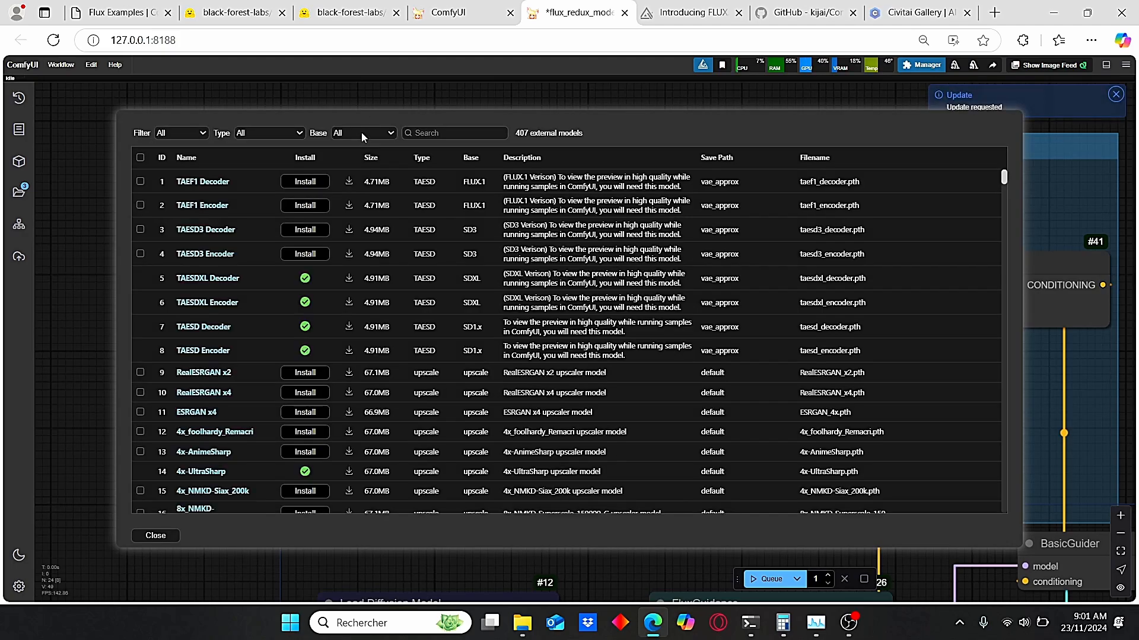
pyautogui.write('redux')
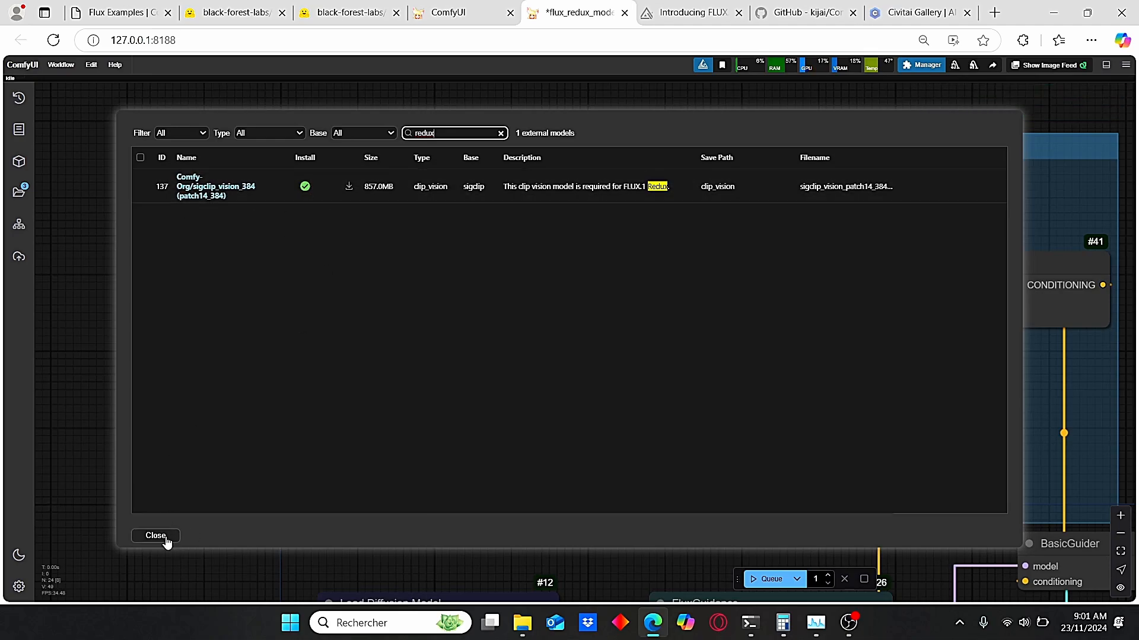
pyautogui.click(154, 536)
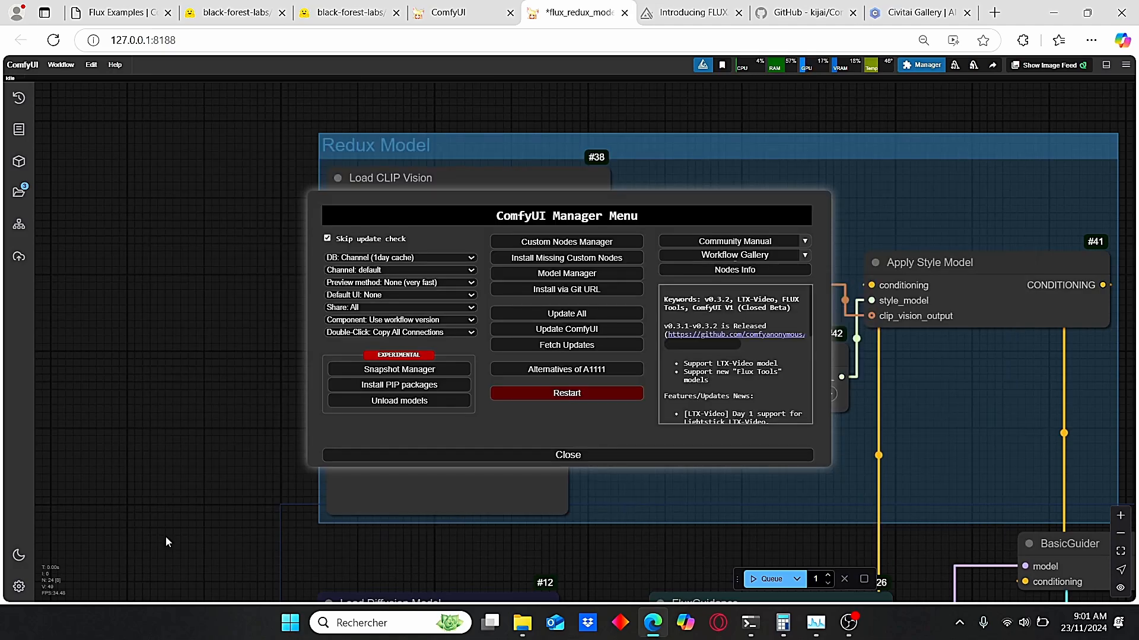
pyautogui.click(568, 454)
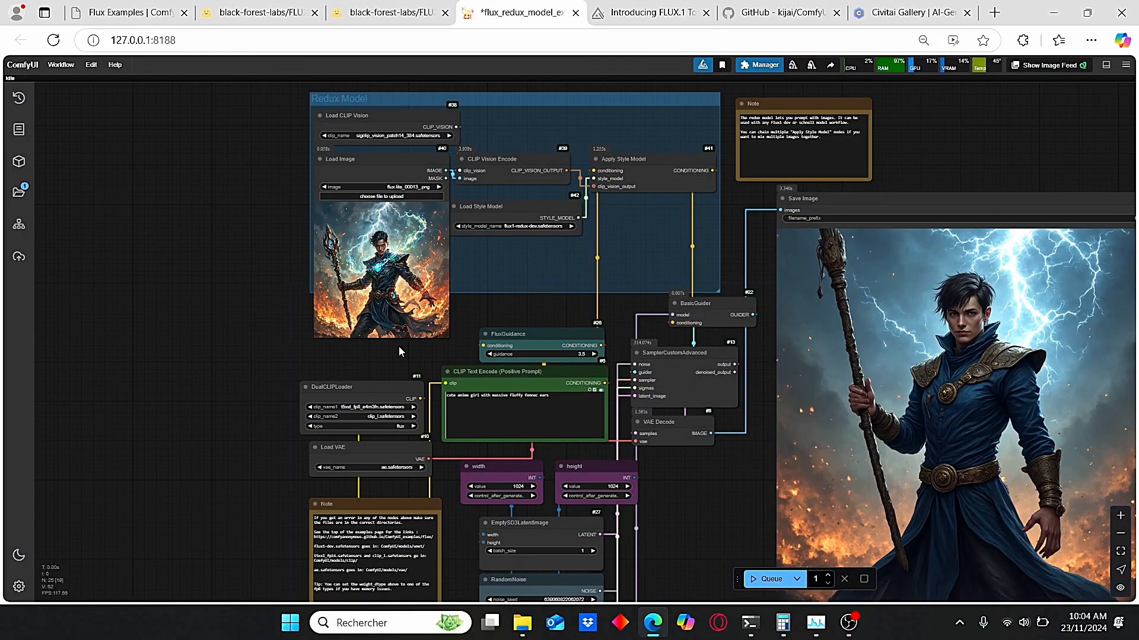
pyautogui.moveTo(398, 351); pyautogui.dragTo(254, 337)
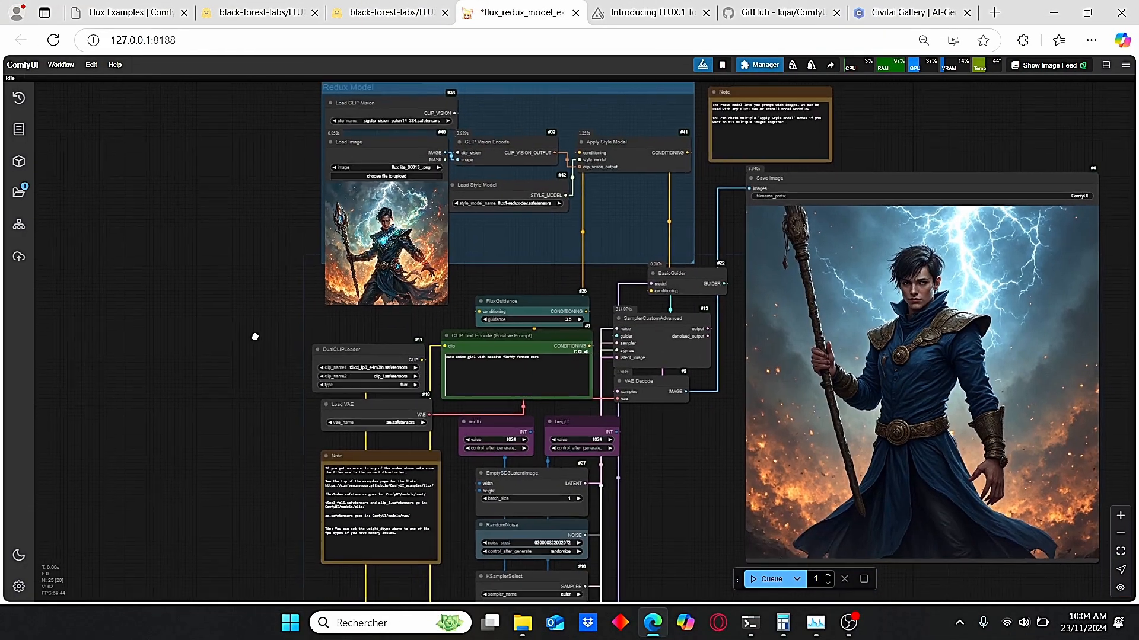
pyautogui.moveTo(254, 337); pyautogui.dragTo(312, 309)
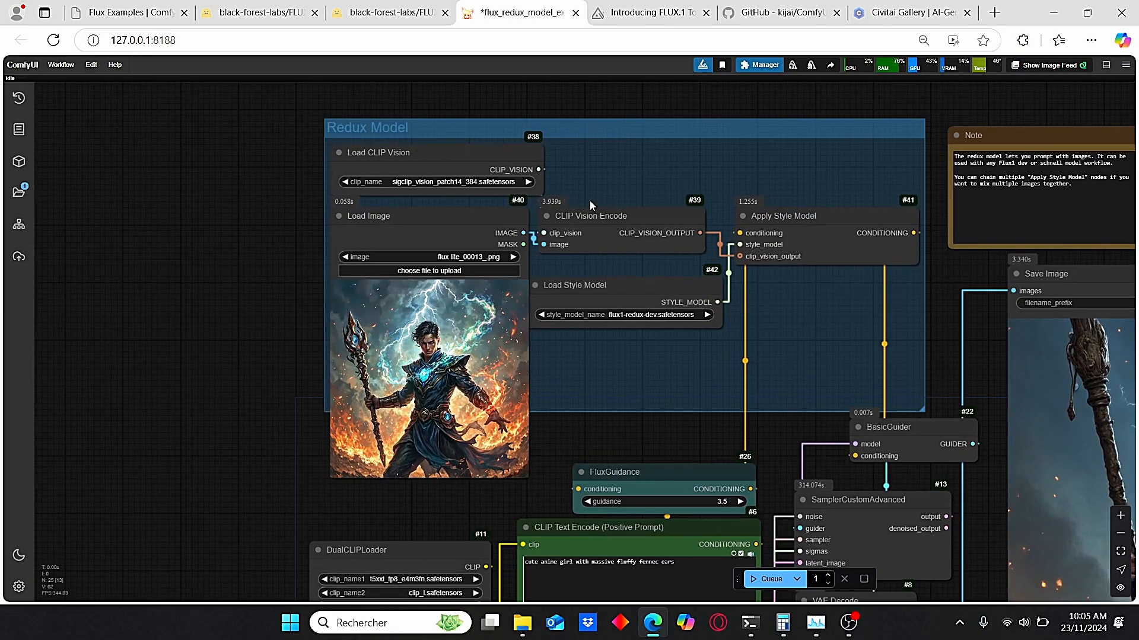
pyautogui.click(574, 284)
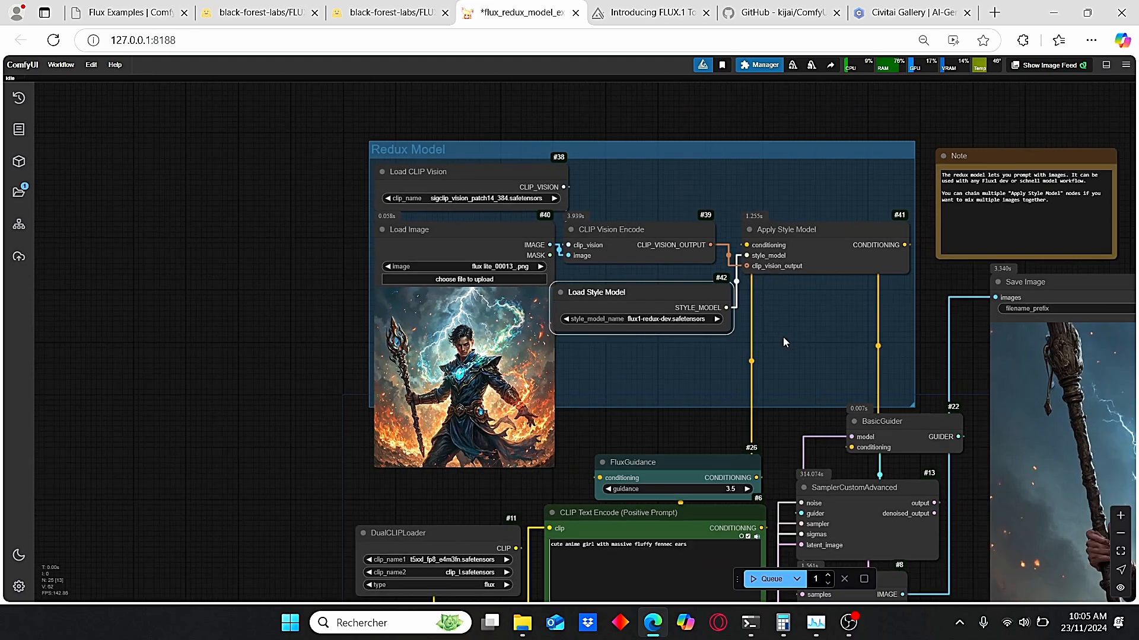
pyautogui.moveTo(784, 341); pyautogui.dragTo(674, 409)
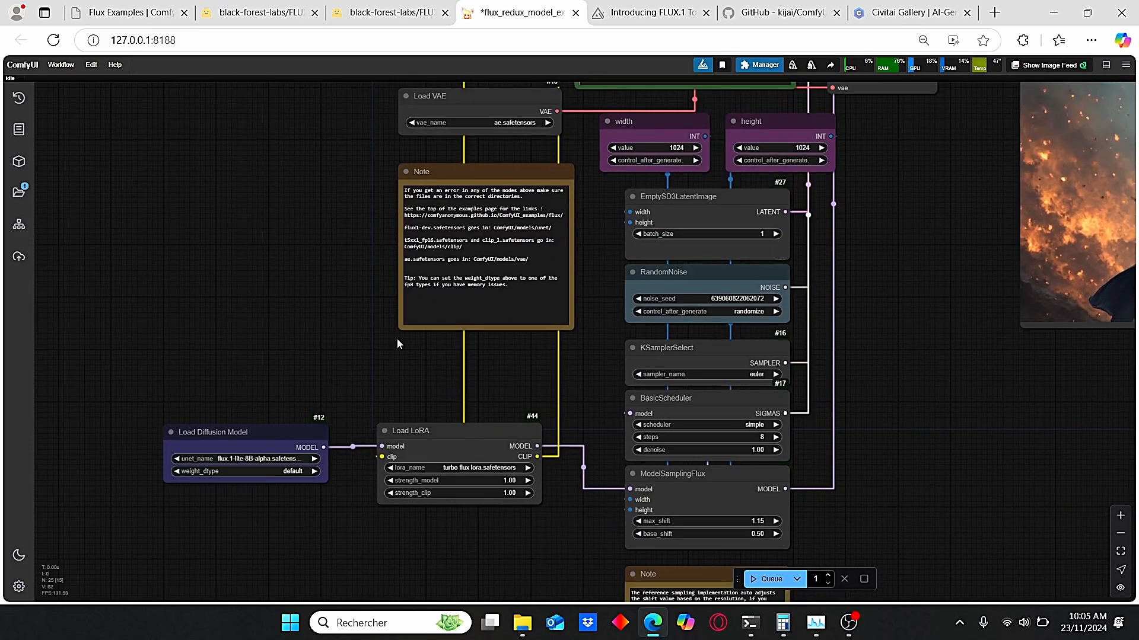
pyautogui.moveTo(366, 373)
pyautogui.write('aver')
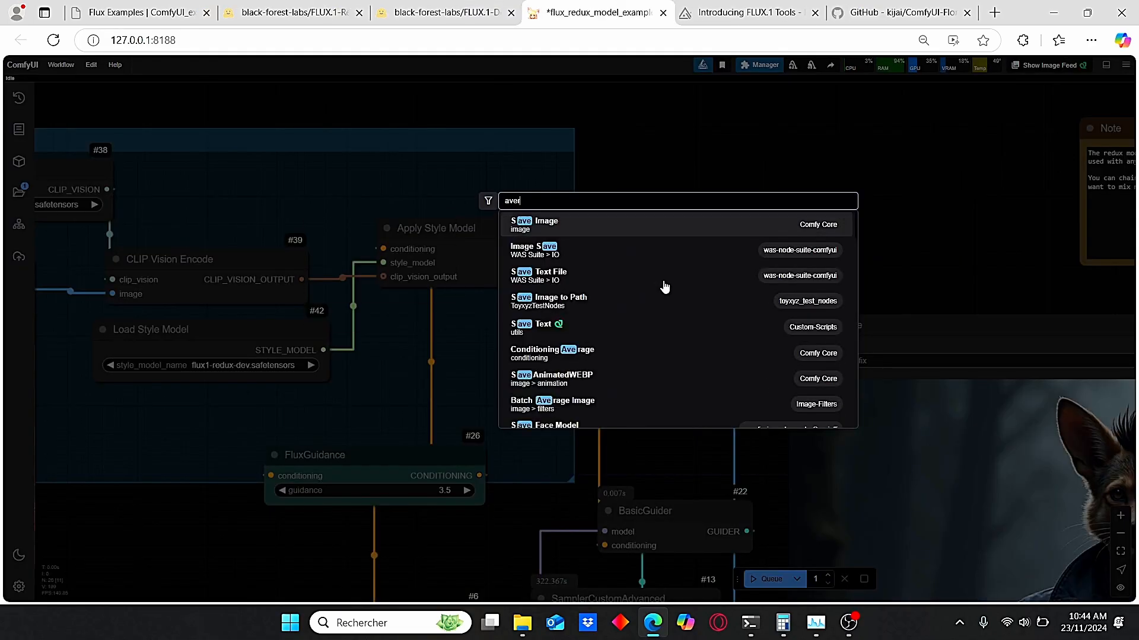
# - Add a ConditioningAverage node into the guider and set conditioning_to_strength to 0.20
pyautogui.click(552, 353)
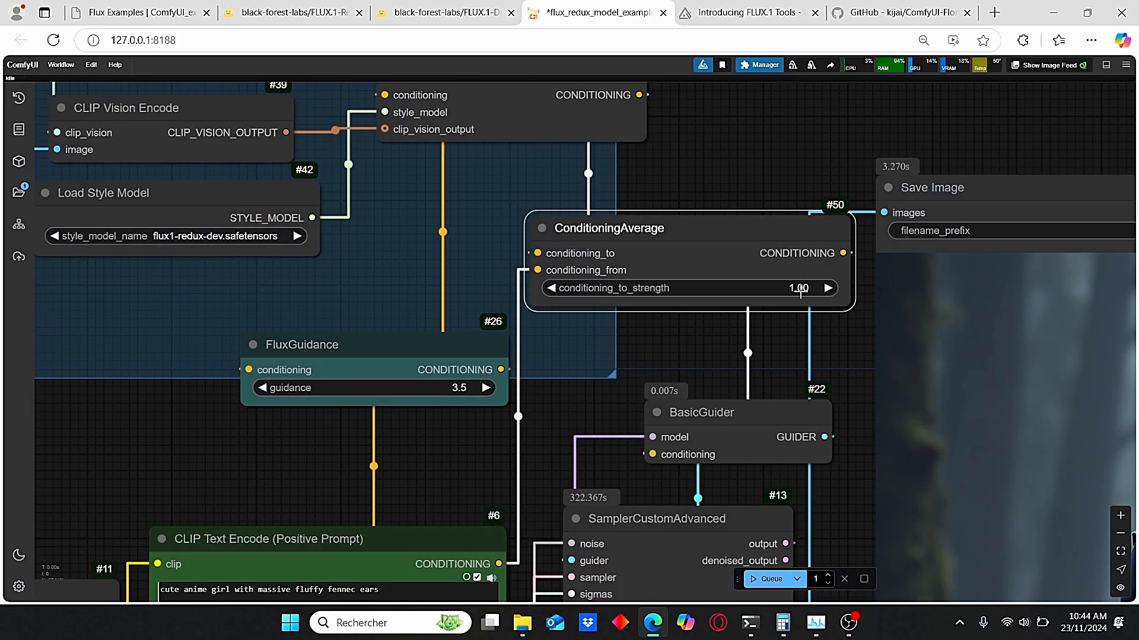
pyautogui.doubleClick(798, 287)
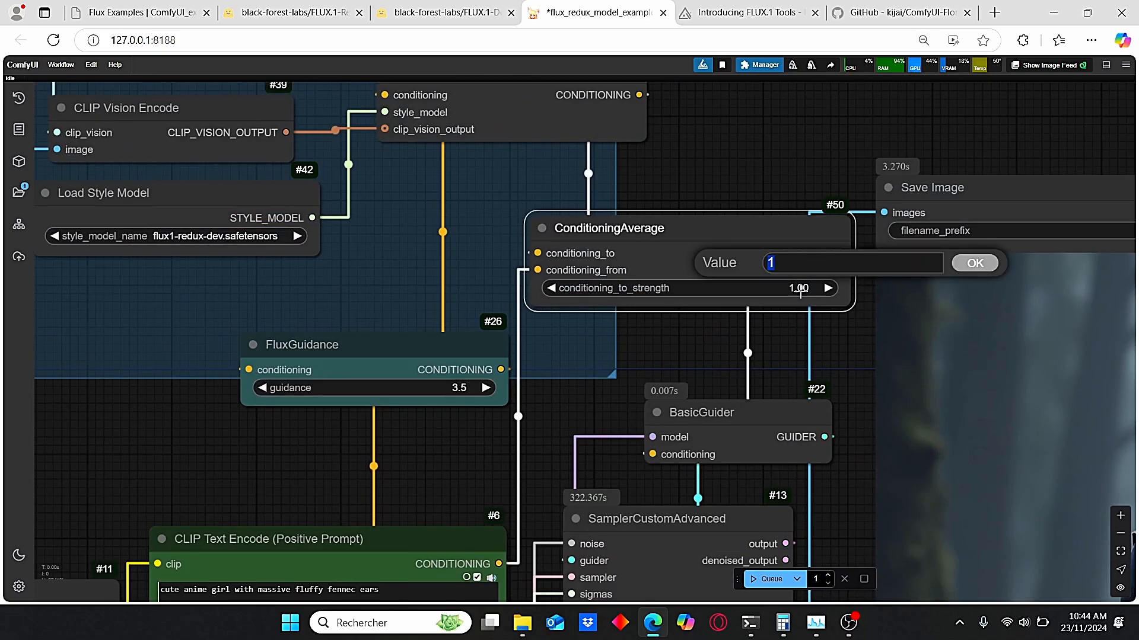
pyautogui.write('0.')
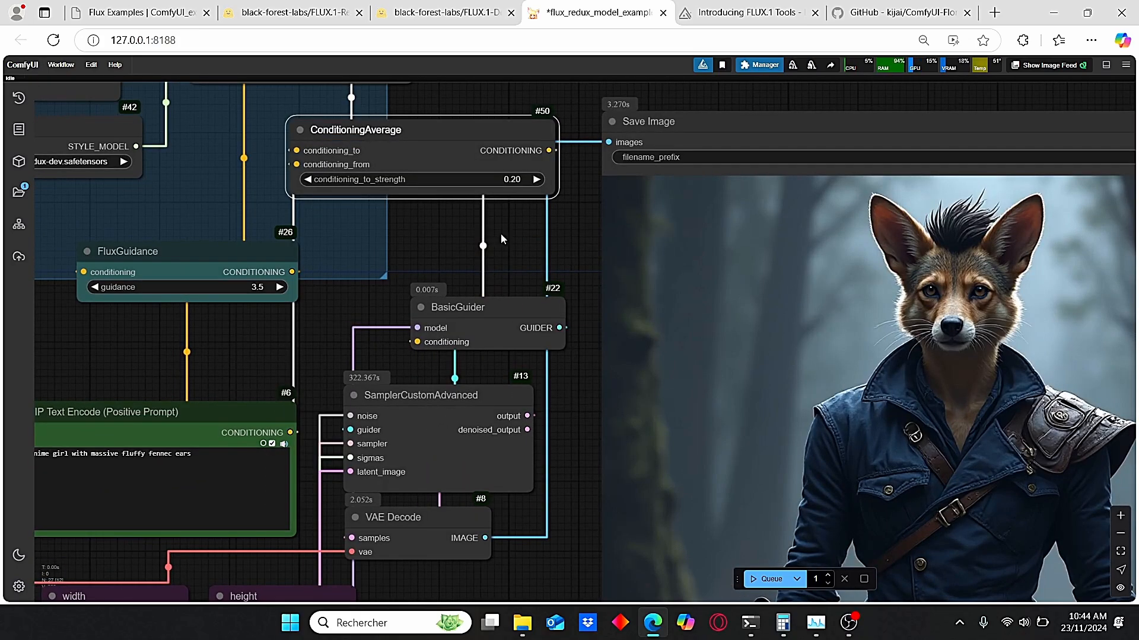
pyautogui.scroll(-3)
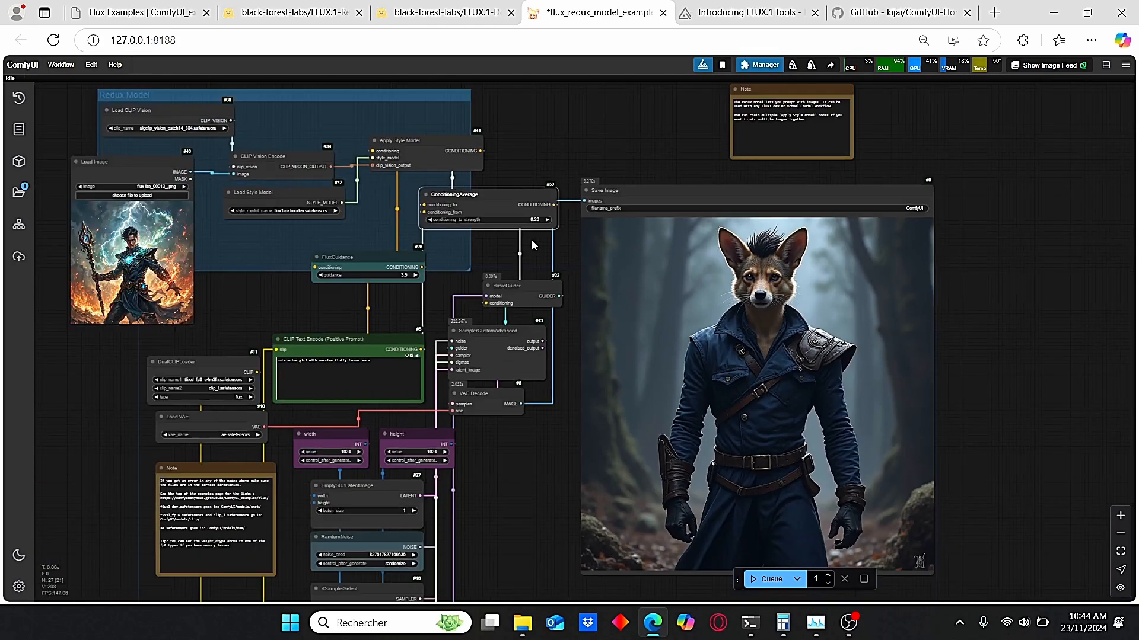